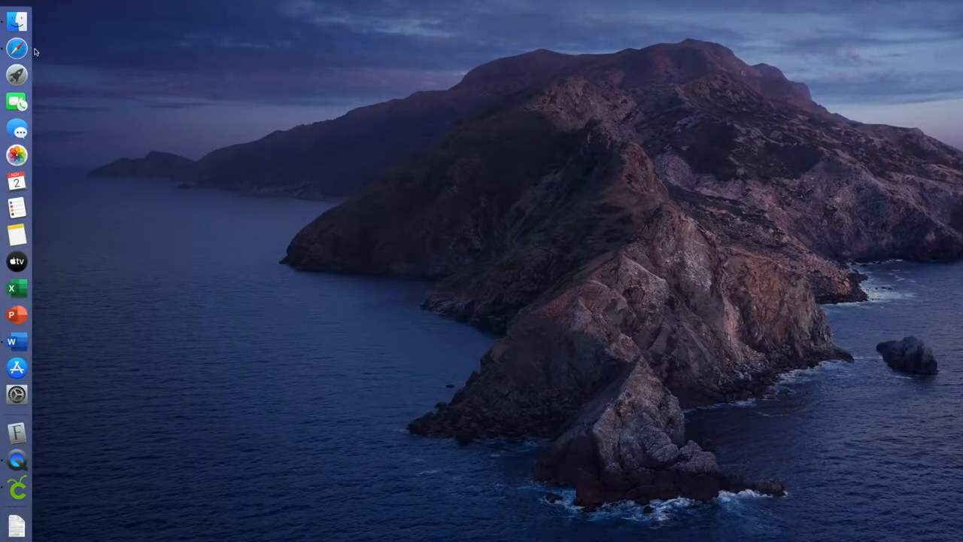
pyautogui.moveTo(16, 48)
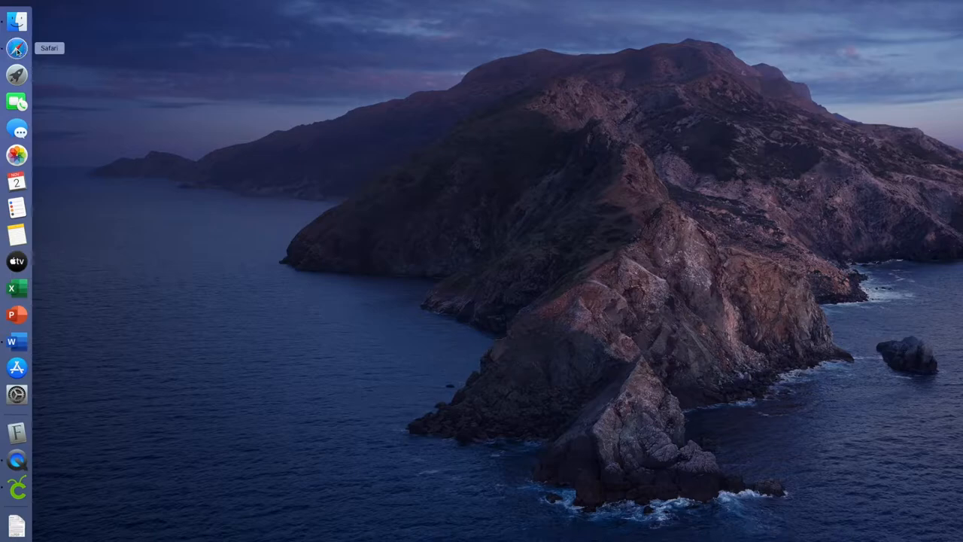
# Launch Safari, go to dafont.com and search the site for the bertilda font
pyautogui.click(17, 48)
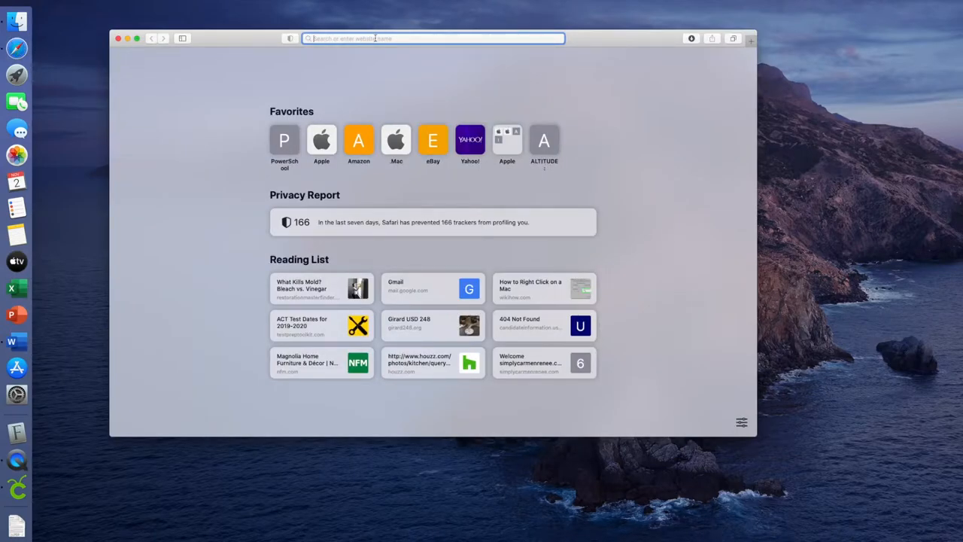
pyautogui.write('d')
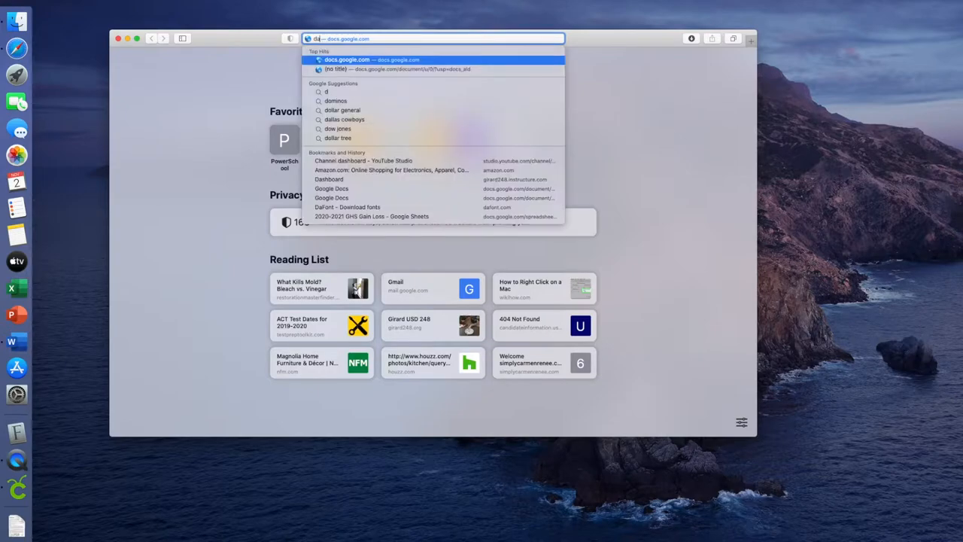
pyautogui.write('afonts')
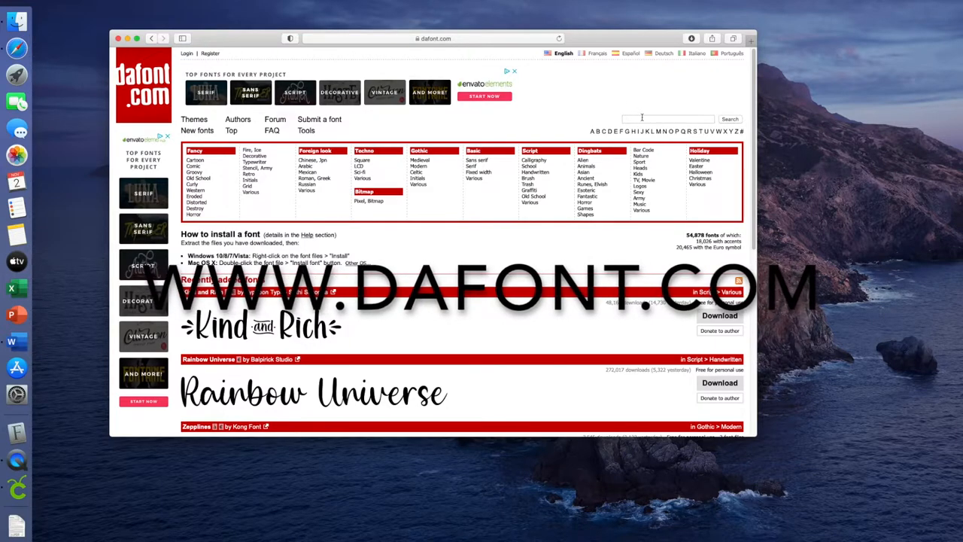
pyautogui.write('berli')
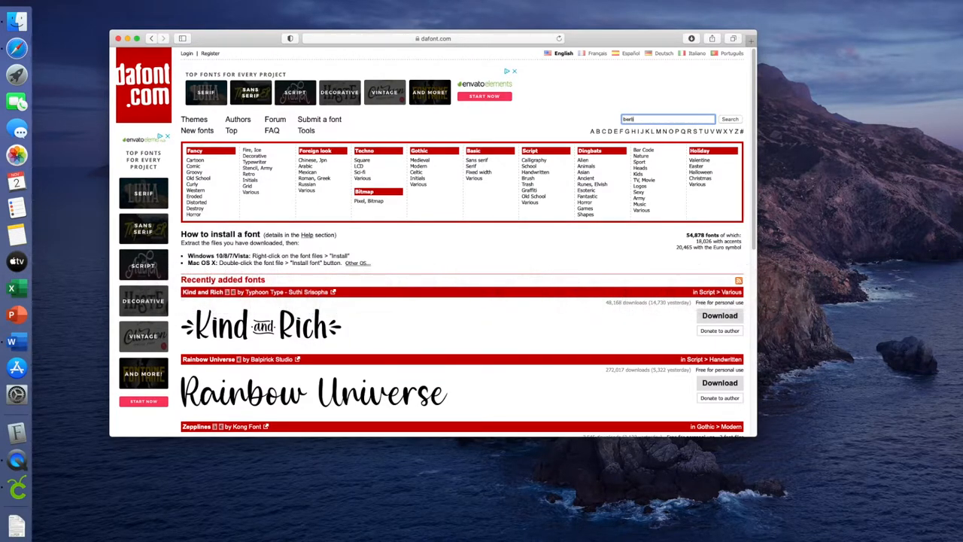
pyautogui.click(729, 119)
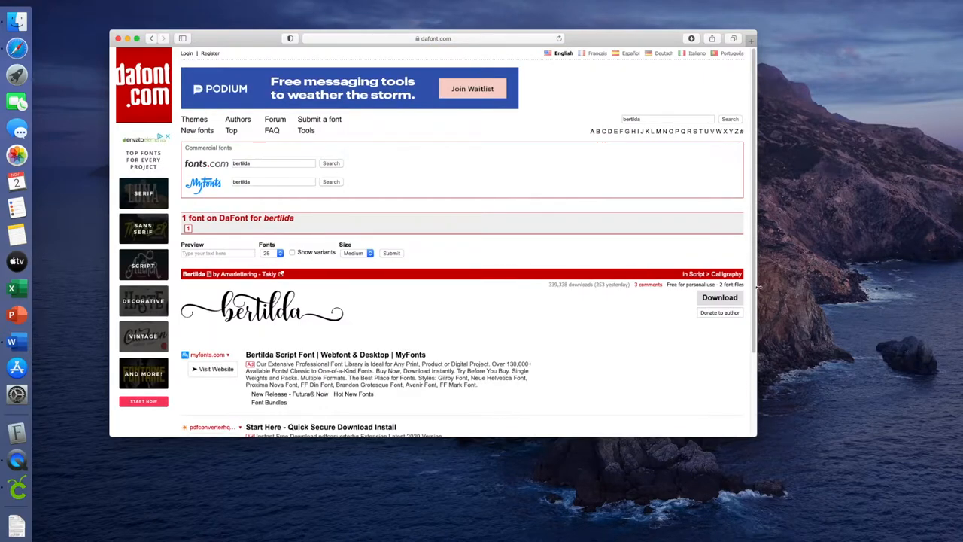
# Download the Bertilda font zip to the Desktop and close the Safari window
pyautogui.click(719, 298)
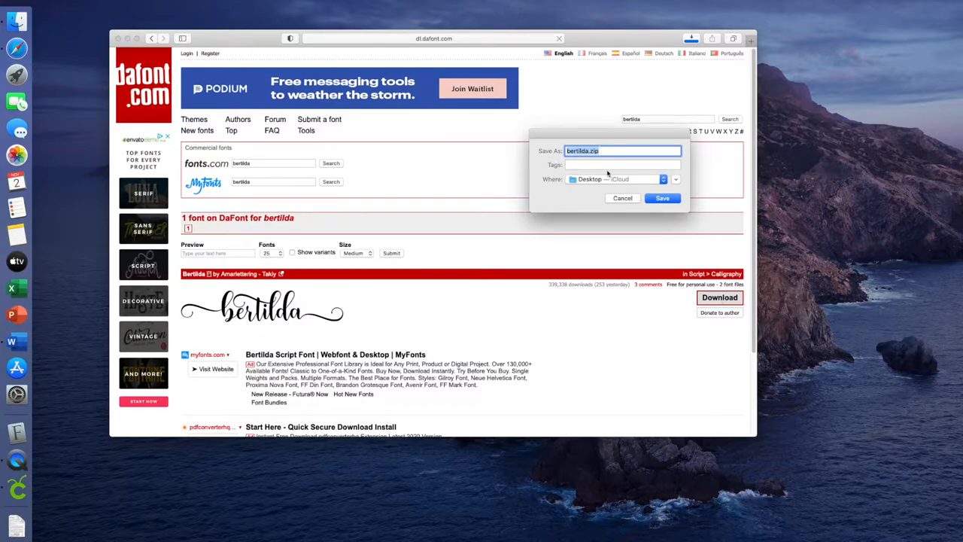
pyautogui.moveTo(605, 181)
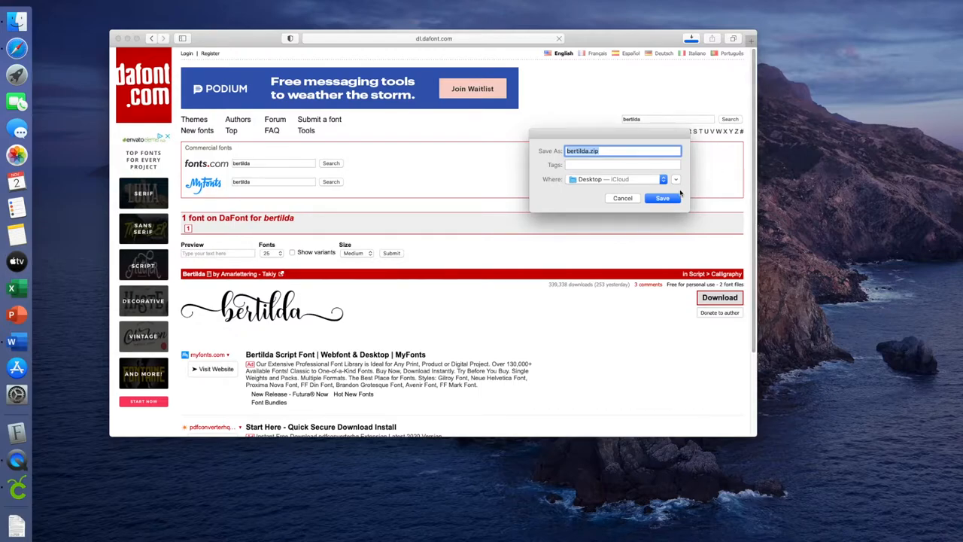
pyautogui.click(662, 199)
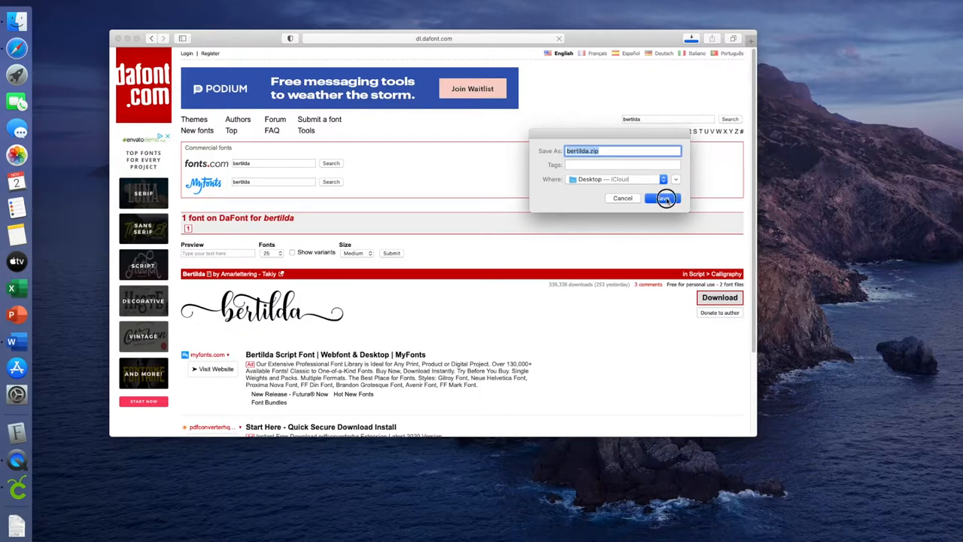
pyautogui.click(662, 198)
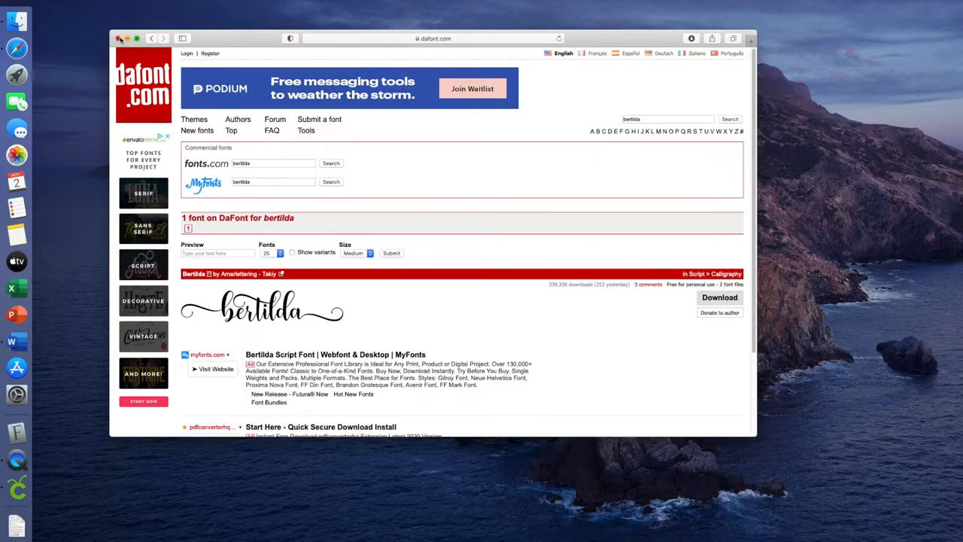
pyautogui.click(119, 39)
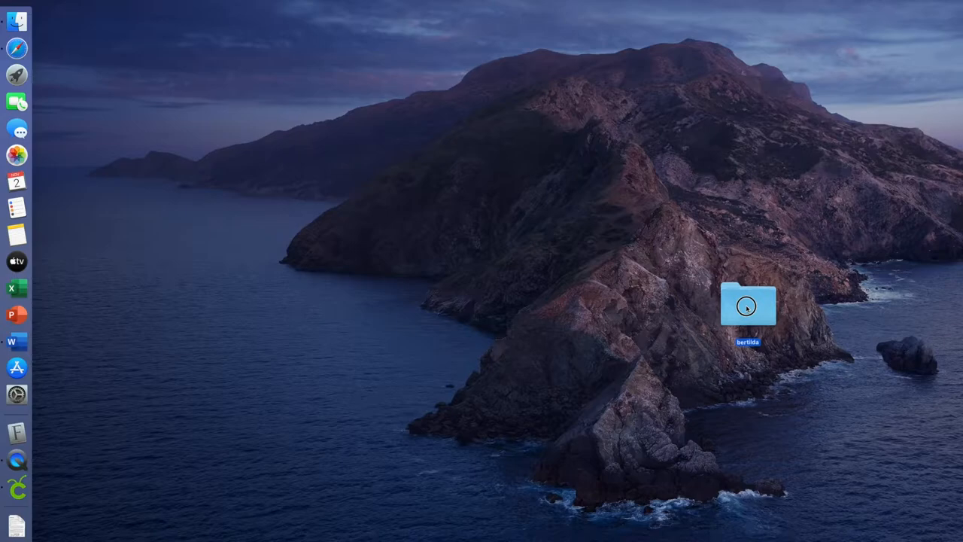
# Open the bertilda folder on the Desktop and launch bertilda.otf to install it in Font Book
pyautogui.doubleClick(747, 305)
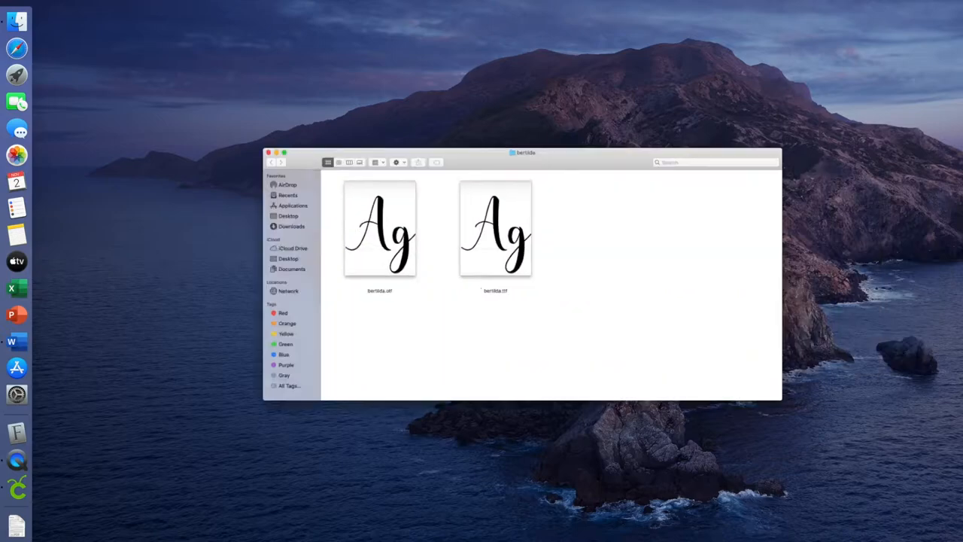
pyautogui.moveTo(526, 152); pyautogui.dragTo(393, 133)
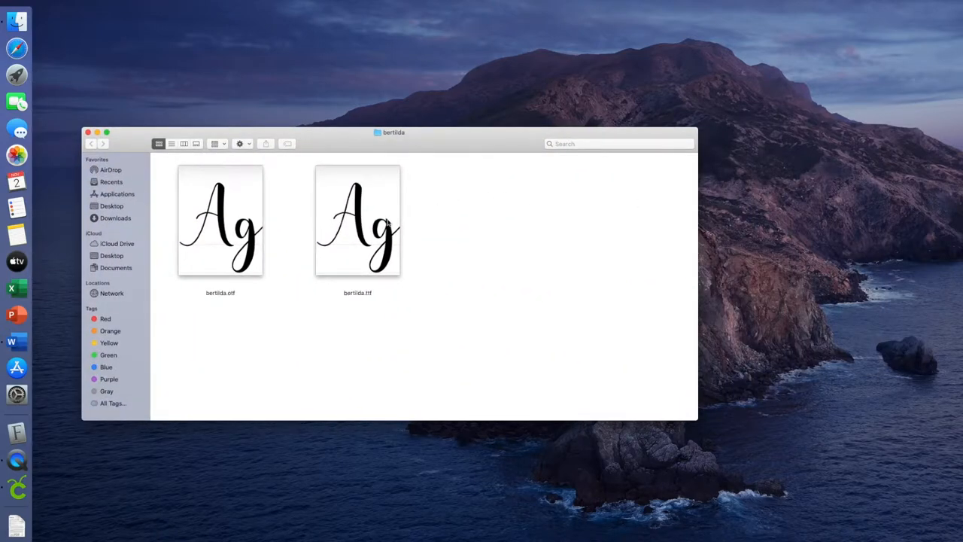
pyautogui.moveTo(385, 250)
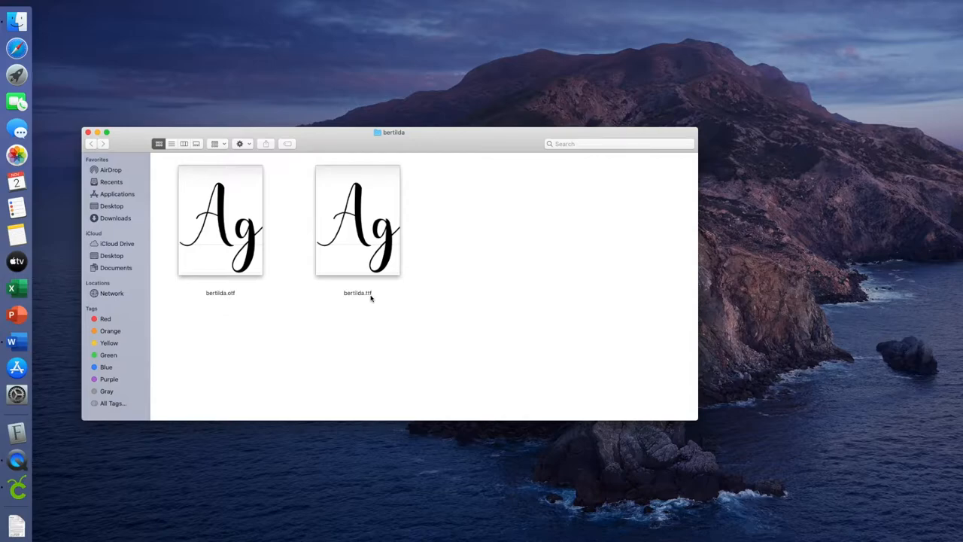
pyautogui.moveTo(234, 295)
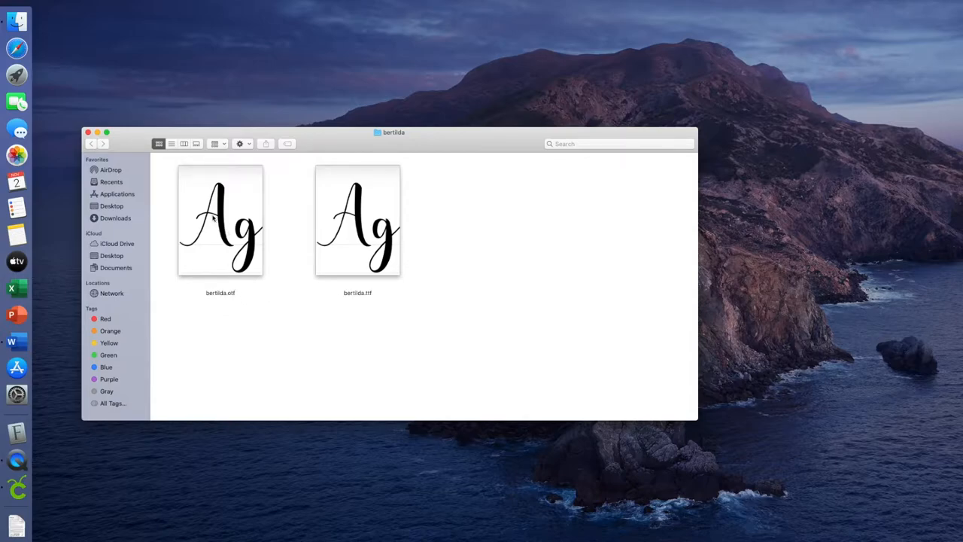
pyautogui.click(219, 220)
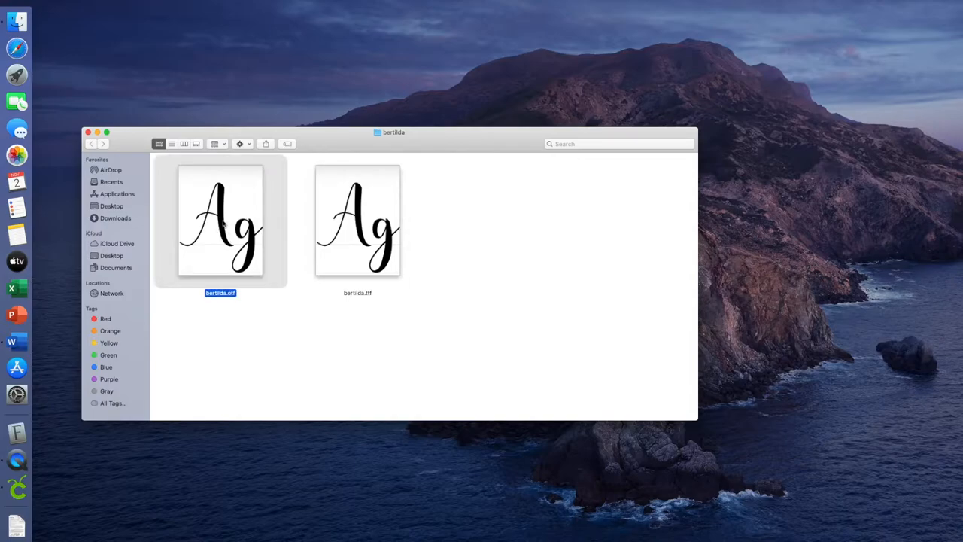
pyautogui.doubleClick(220, 220)
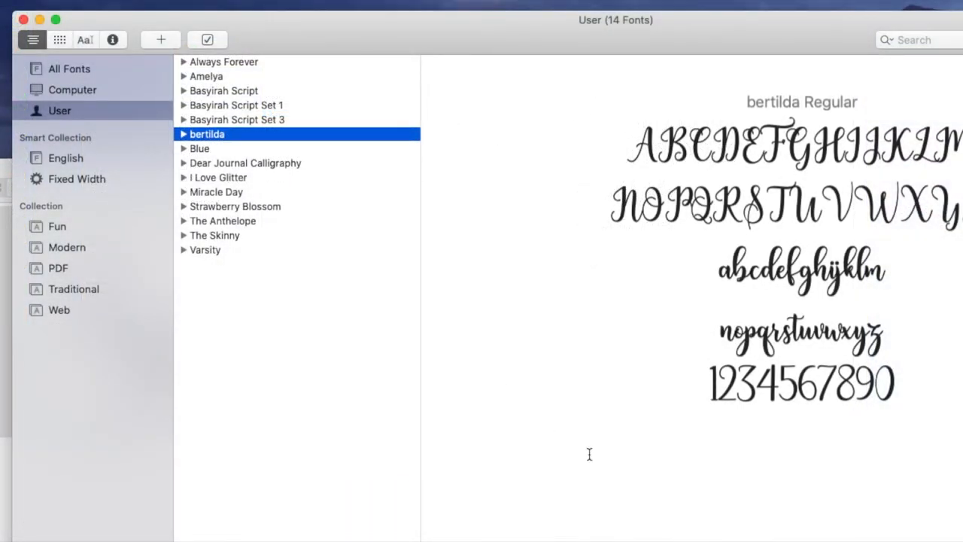
pyautogui.moveTo(381, 148)
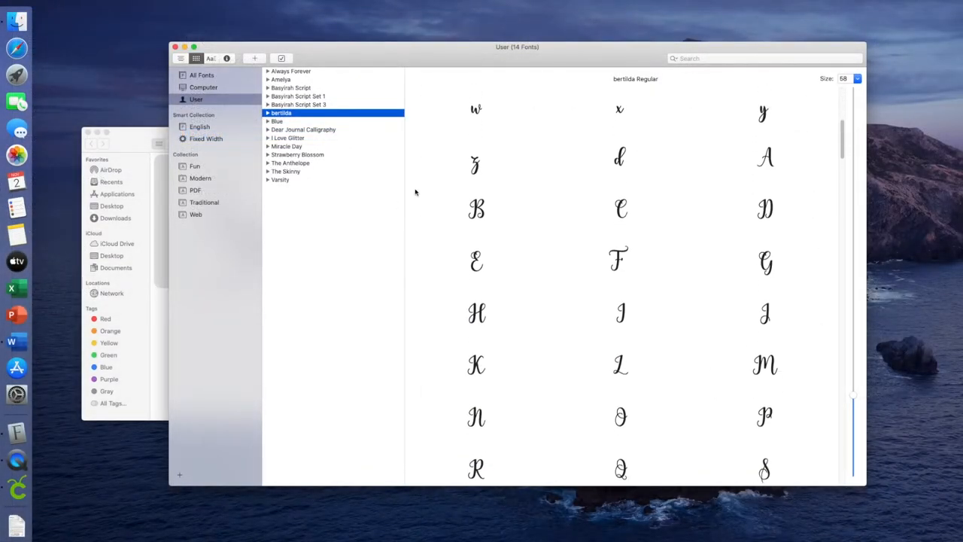
# Scroll through Bertilda Regular's glyph grid down to its swash letter variants
pyautogui.scroll(-3)
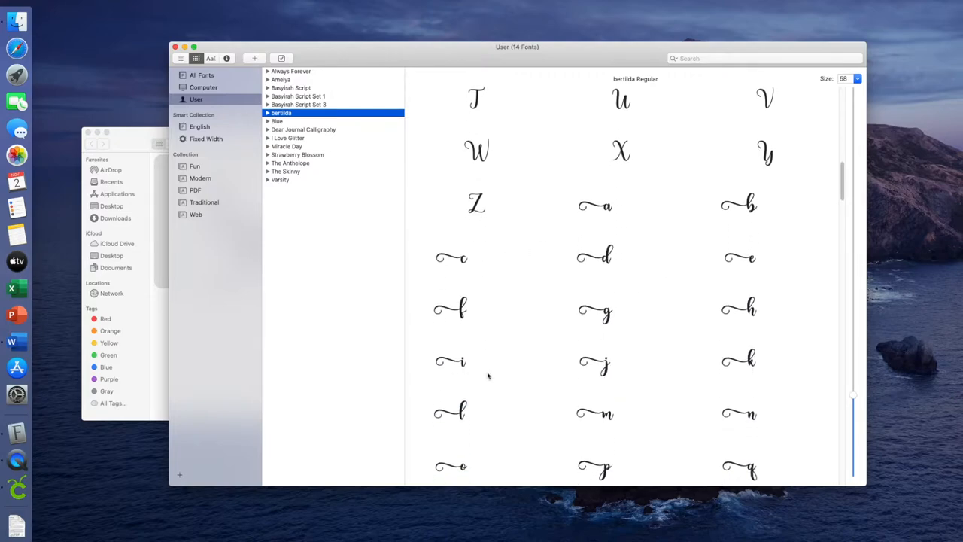
pyautogui.scroll(-3)
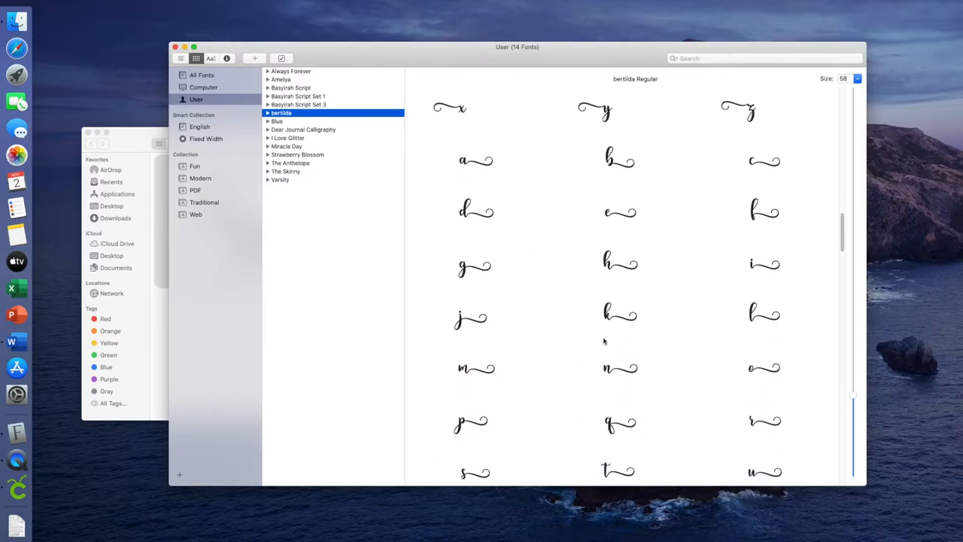
pyautogui.scroll(-3)
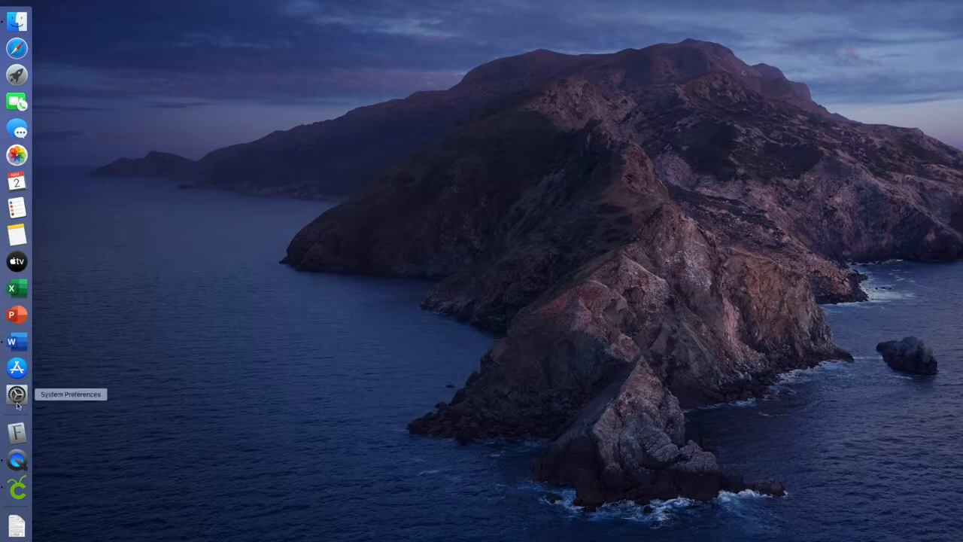
pyautogui.moveTo(16, 431)
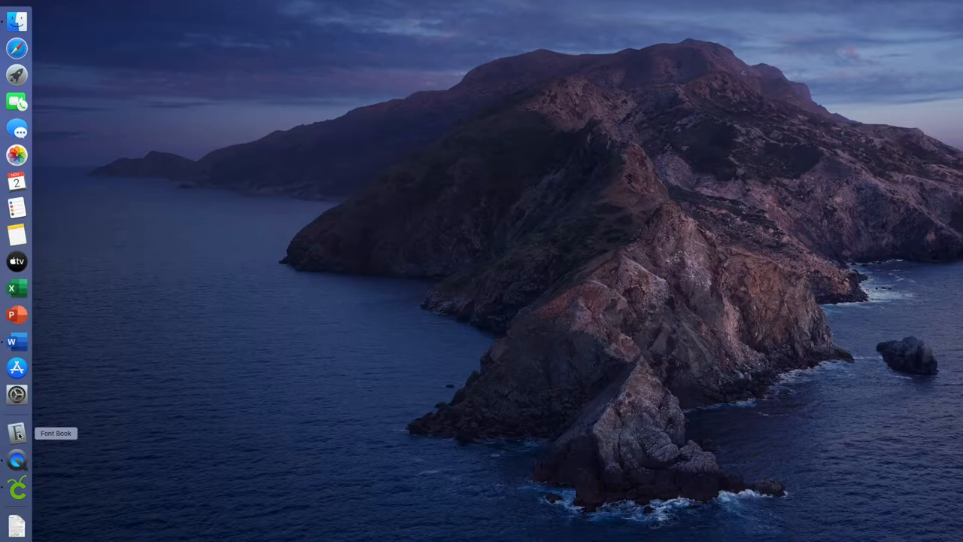
# Toggle Font Book between User and All Fonts collections, ending on All Fonts with Bertilda listed
pyautogui.click(16, 432)
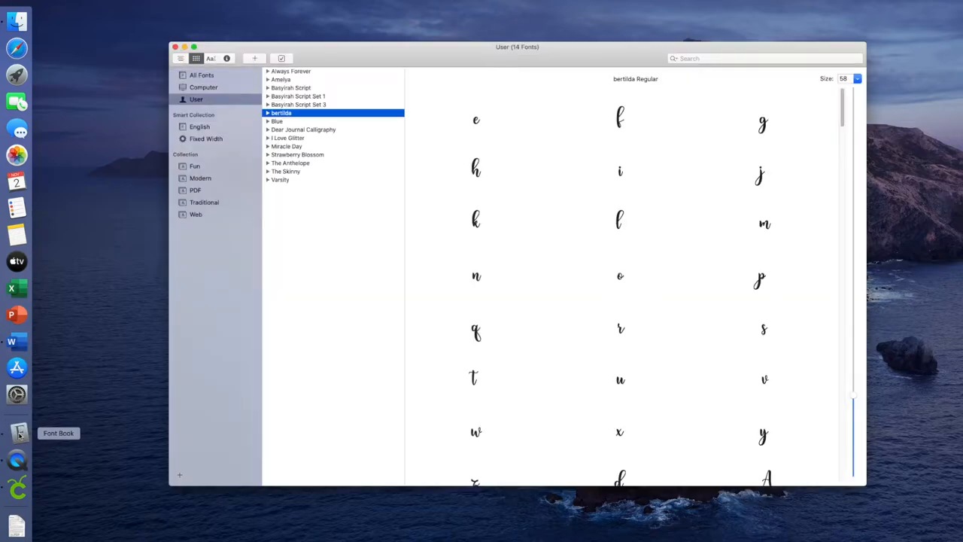
pyautogui.click(202, 75)
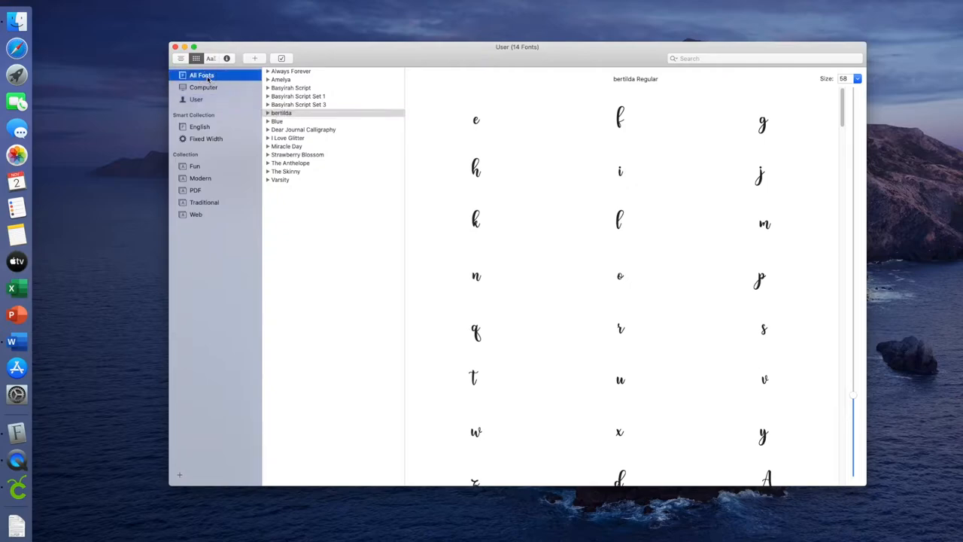
pyautogui.click(202, 75)
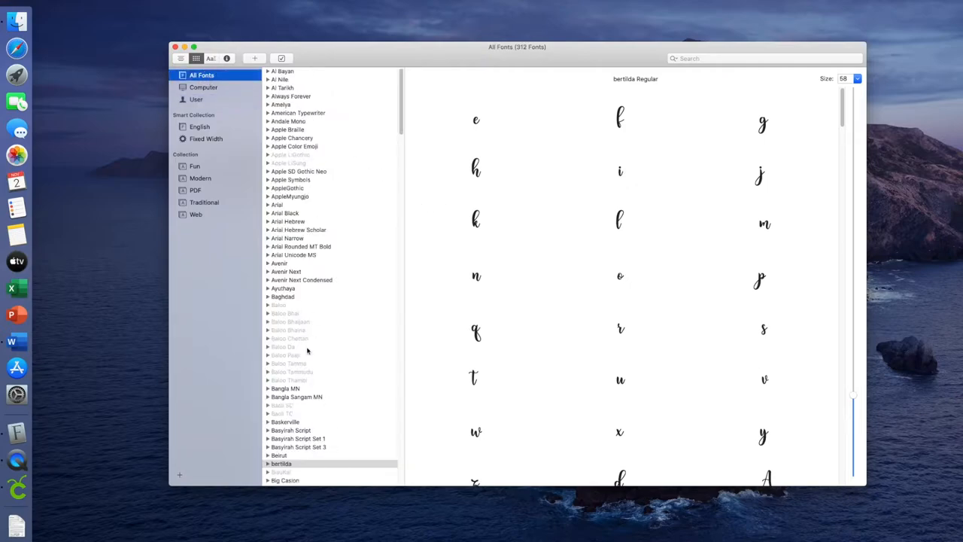
pyautogui.scroll(-3)
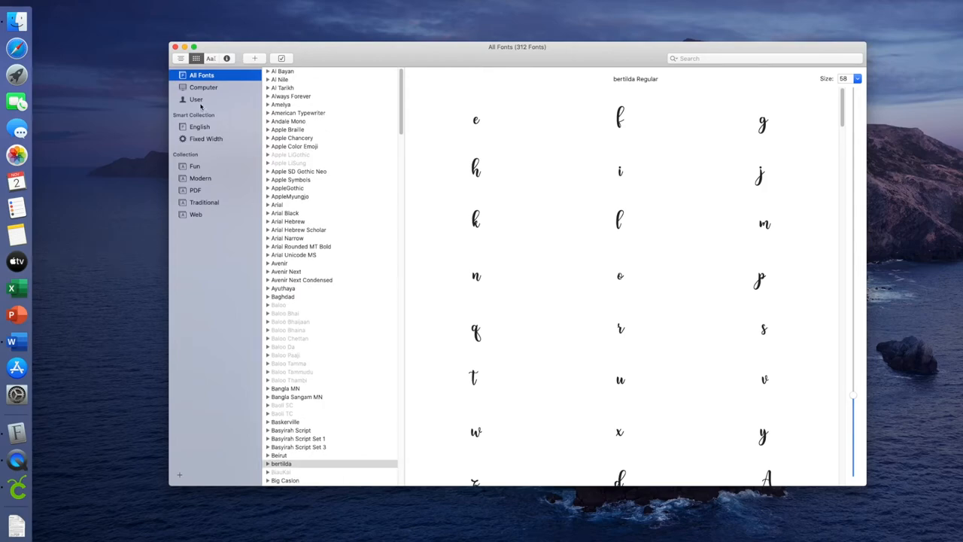
pyautogui.click(195, 99)
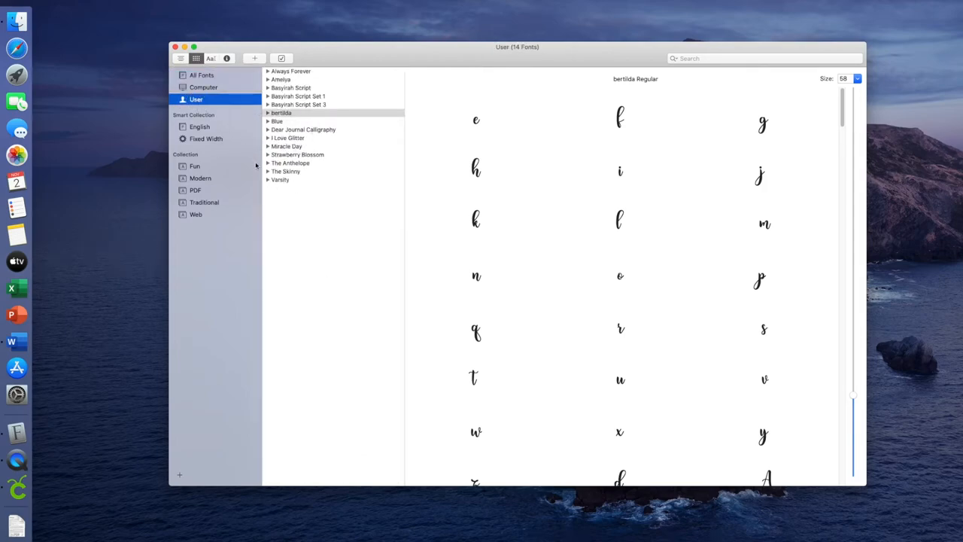
pyautogui.click(202, 76)
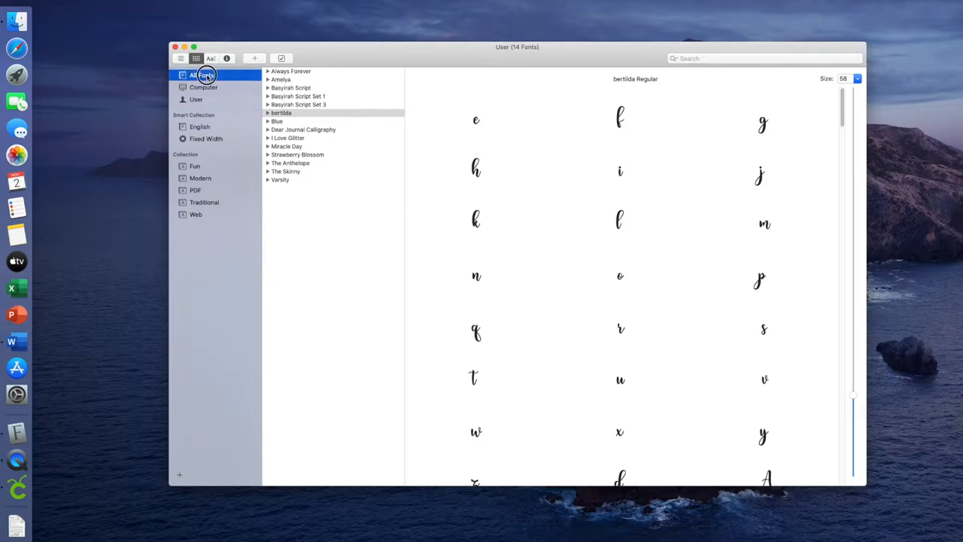
pyautogui.click(202, 75)
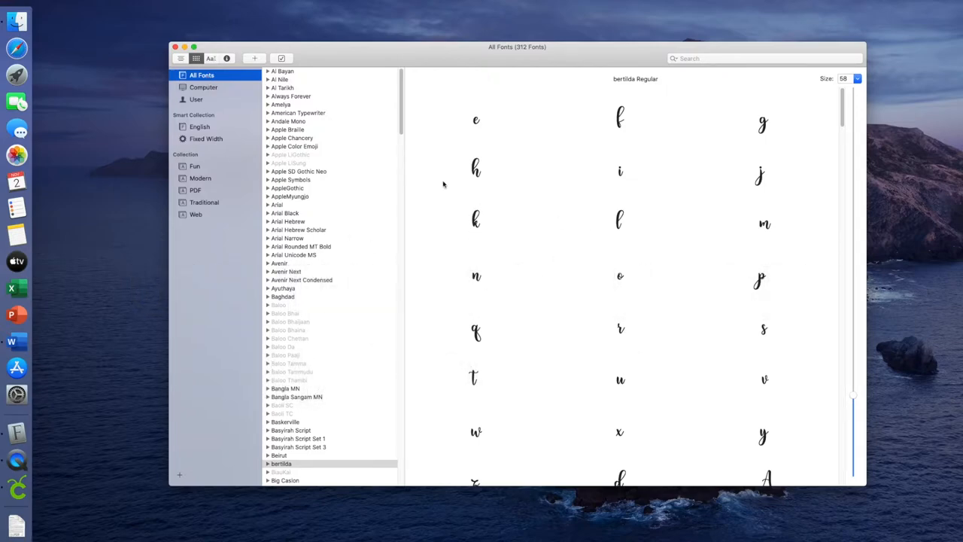
# Switch to Cricut Design Space with a blank untitled canvas
pyautogui.click(18, 490)
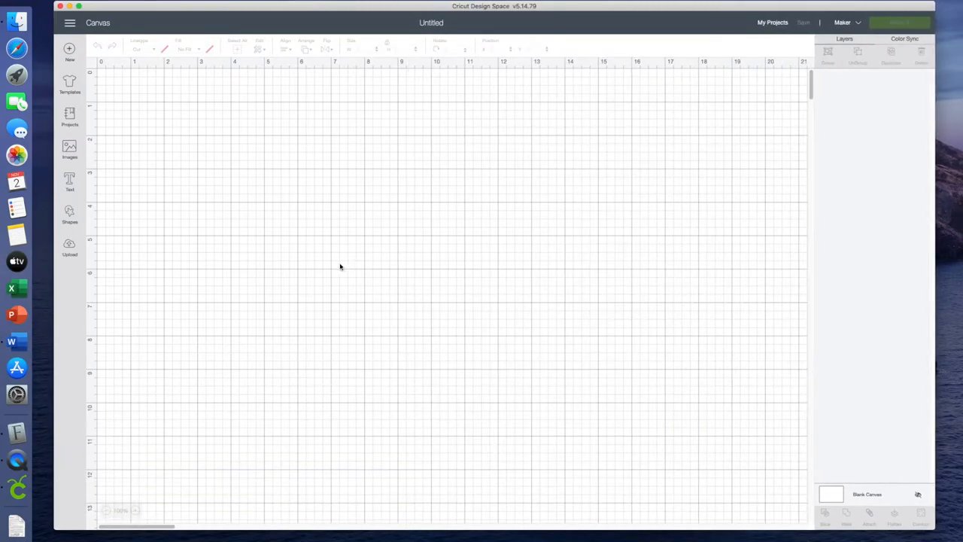
pyautogui.moveTo(141, 226)
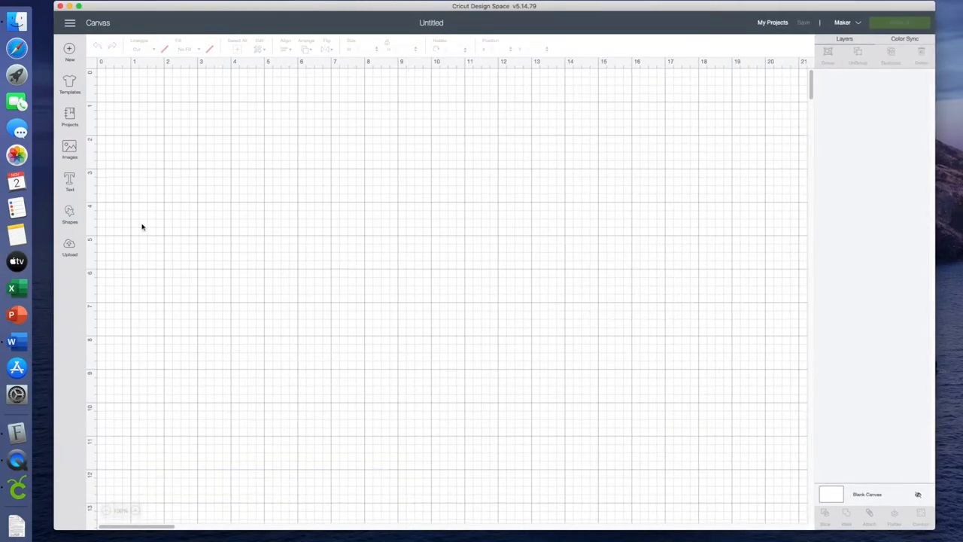
pyautogui.moveTo(62, 169)
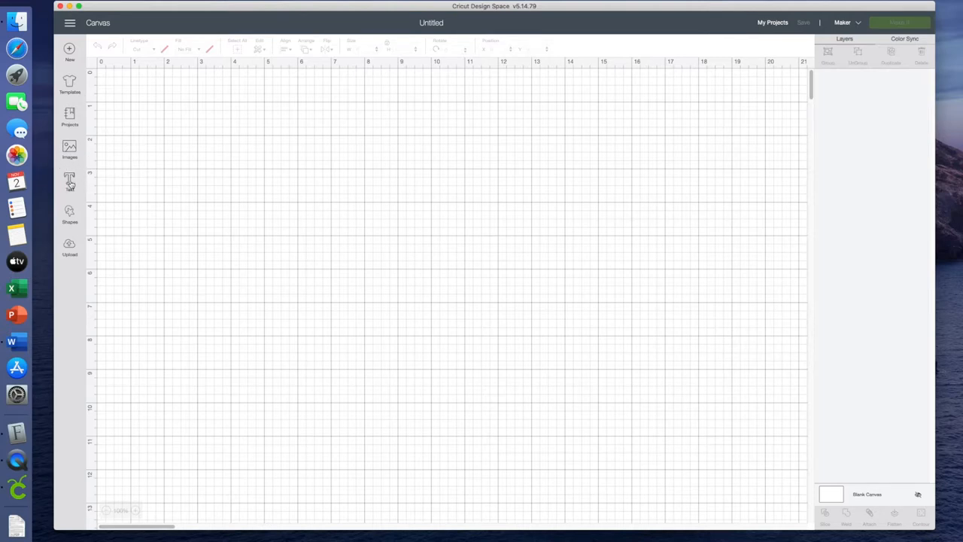
# Add a new text box to the canvas and bring up its font list
pyautogui.click(69, 181)
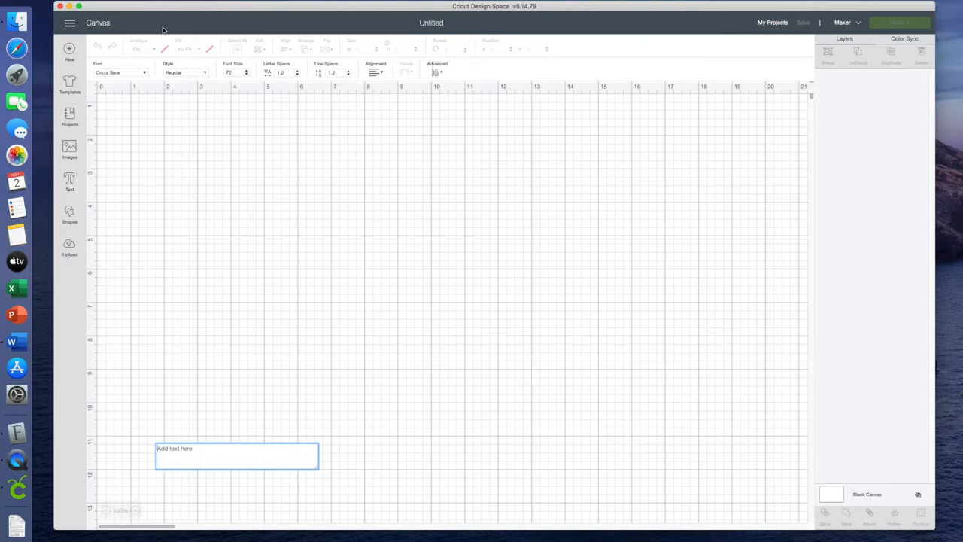
pyautogui.click(121, 73)
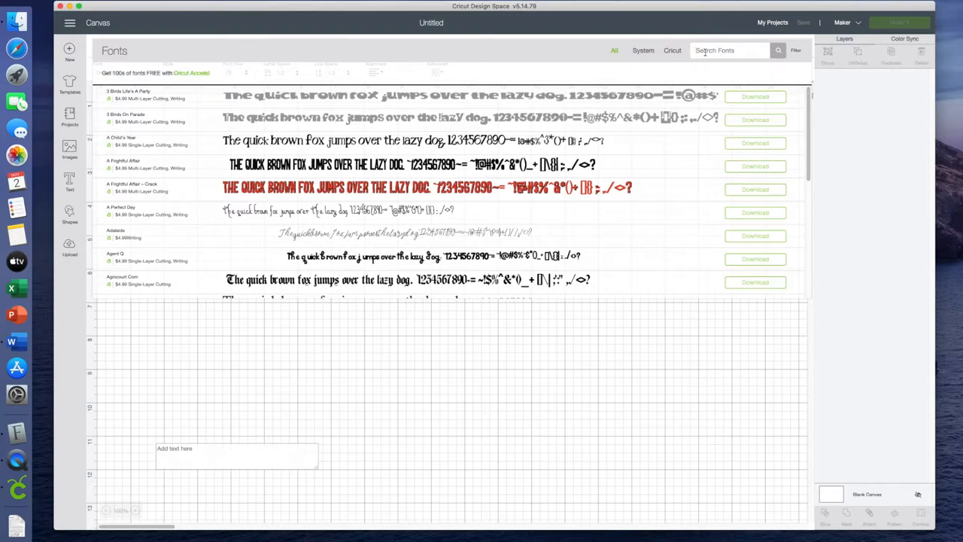
# Pick the Bertilda font and write the word 'thankful' in the text box
pyautogui.write('bertilda')
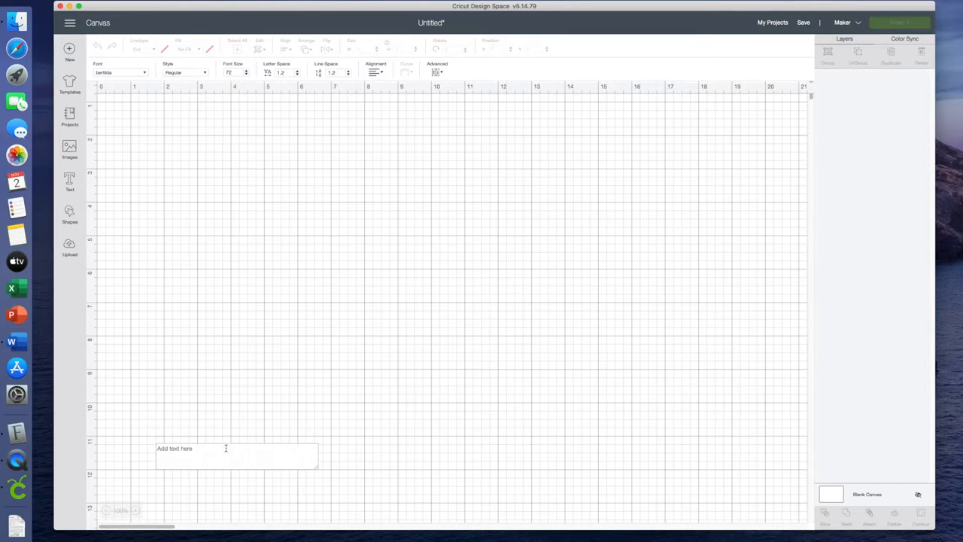
pyautogui.write('thankful')
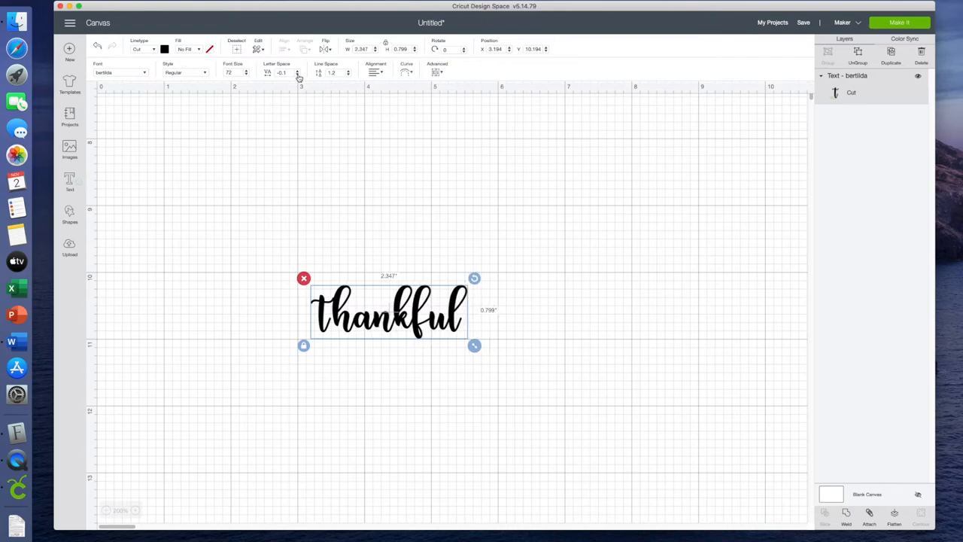
# Ungroup 'thankful' into separate letter layers and select the whole word again
pyautogui.click(298, 72)
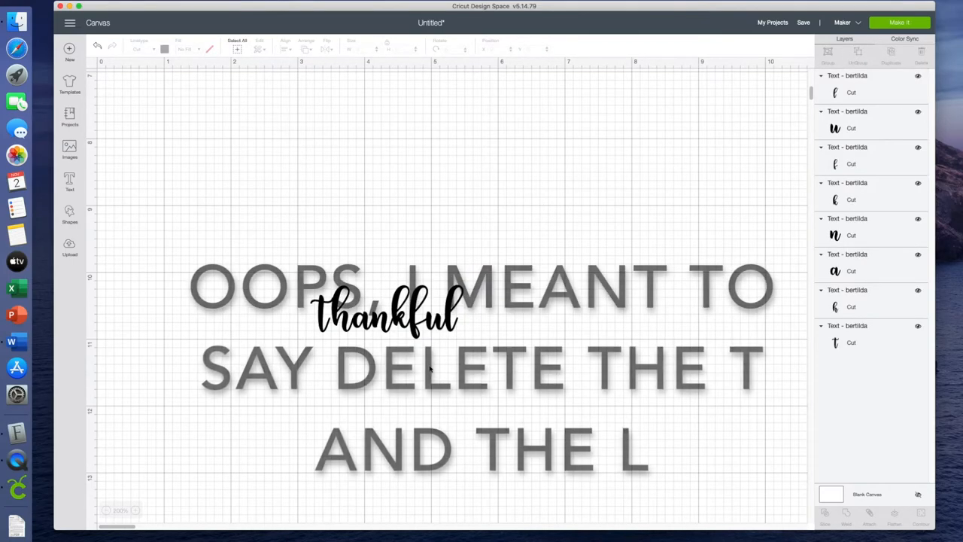
pyautogui.click(384, 316)
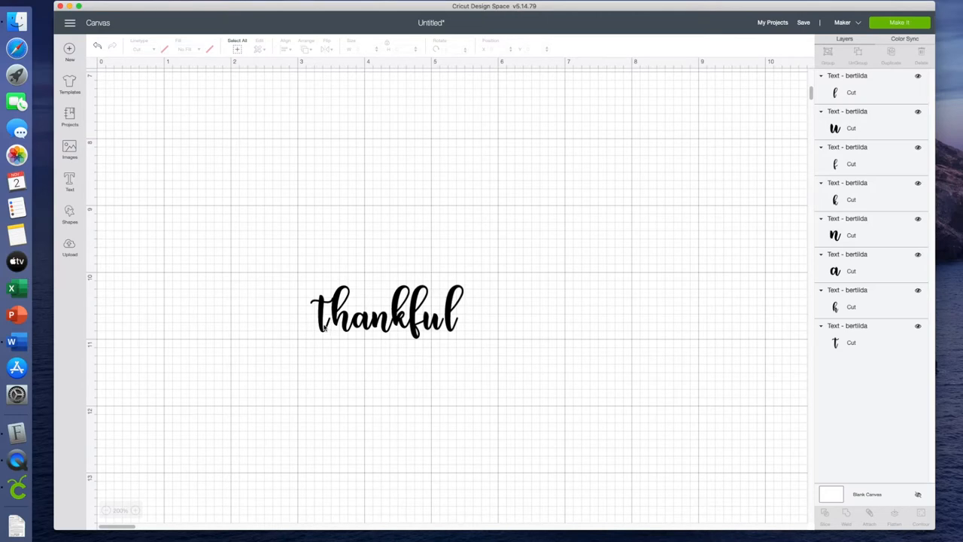
pyautogui.click(386, 310)
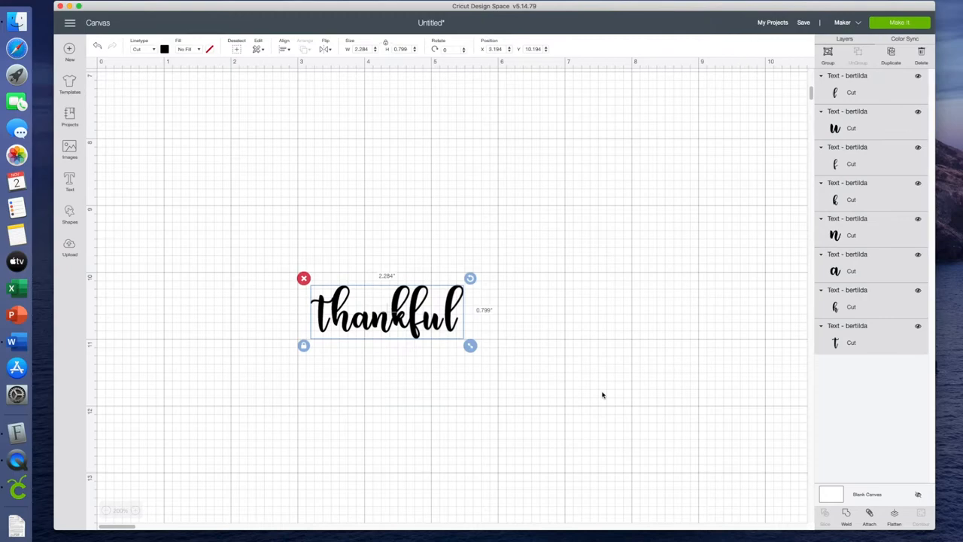
# Enlarge 'thankful', select all its letters and duplicate the word below the original
pyautogui.moveTo(469, 345); pyautogui.dragTo(608, 394)
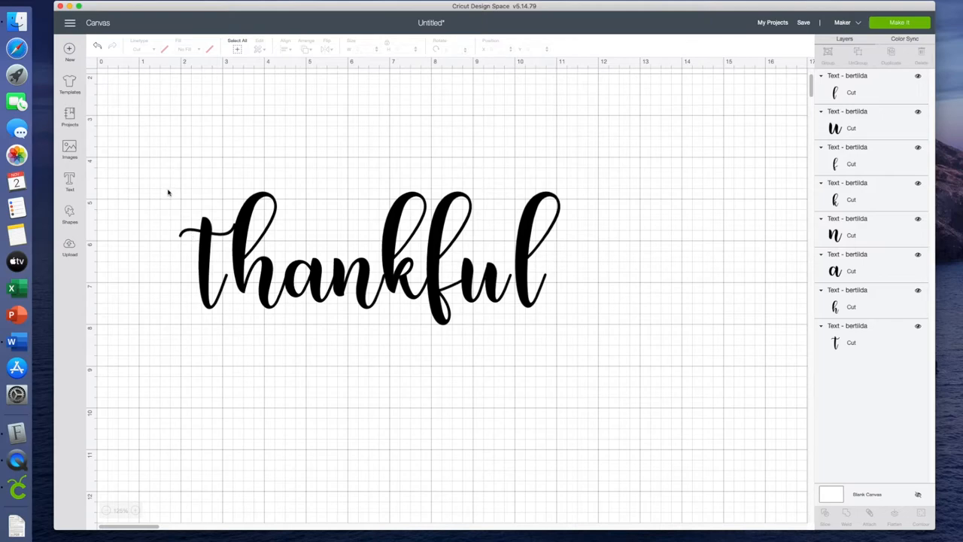
pyautogui.click(369, 256)
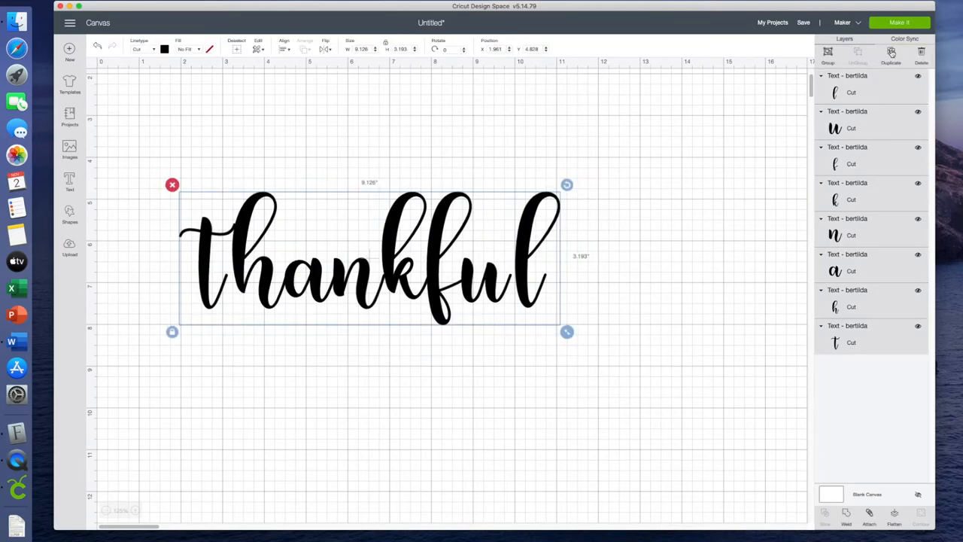
pyautogui.click(891, 52)
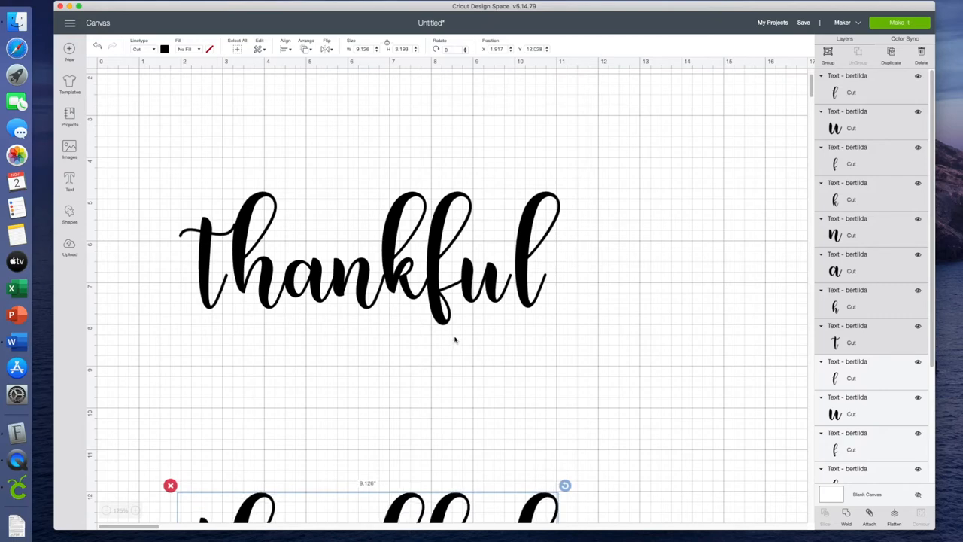
pyautogui.moveTo(287, 362)
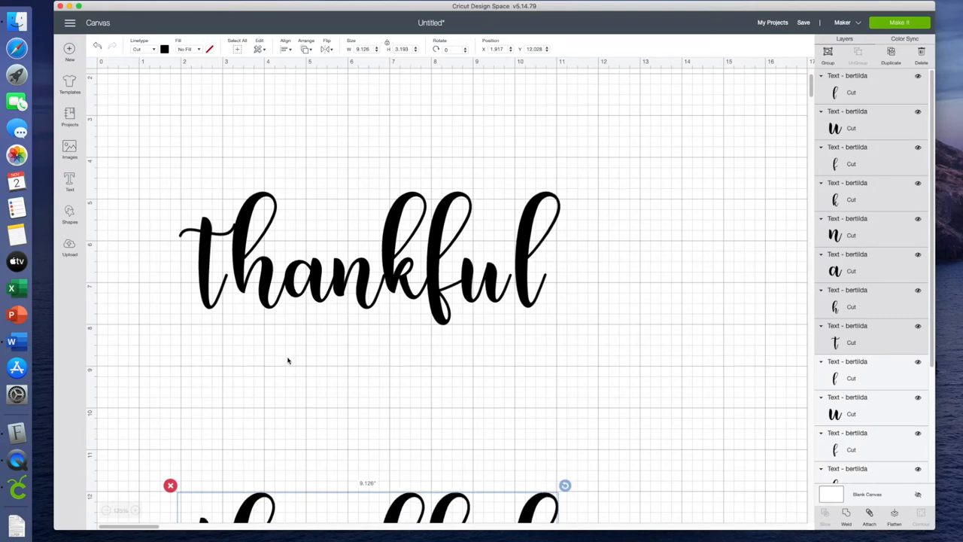
pyautogui.moveTo(12, 33)
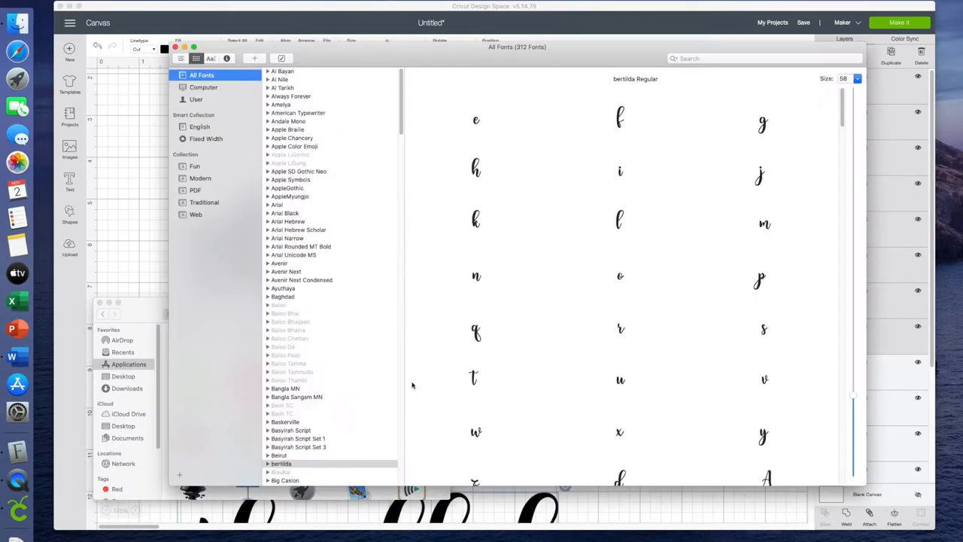
# Scroll Bertilda's glyphs in Font Book to the swash variants and copy the swash t
pyautogui.scroll(-3)
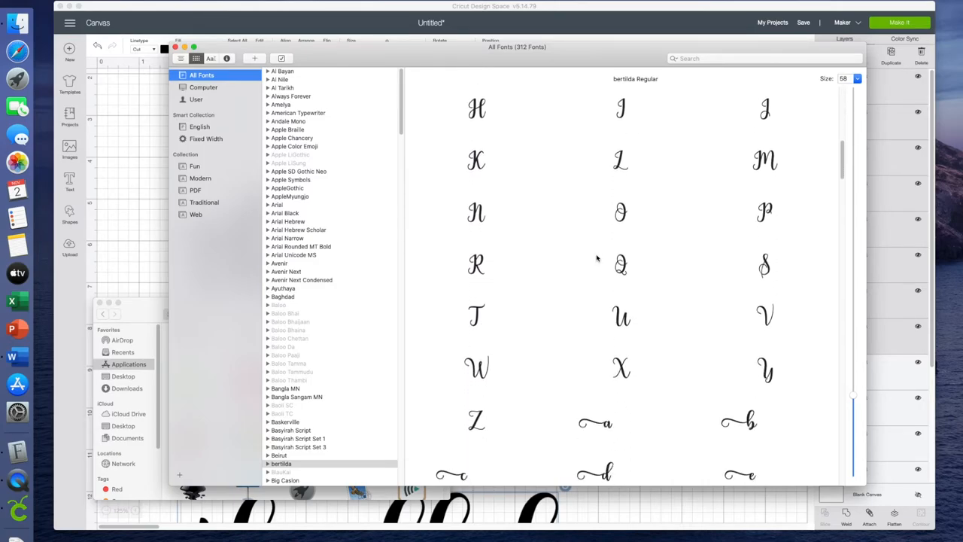
pyautogui.scroll(-3)
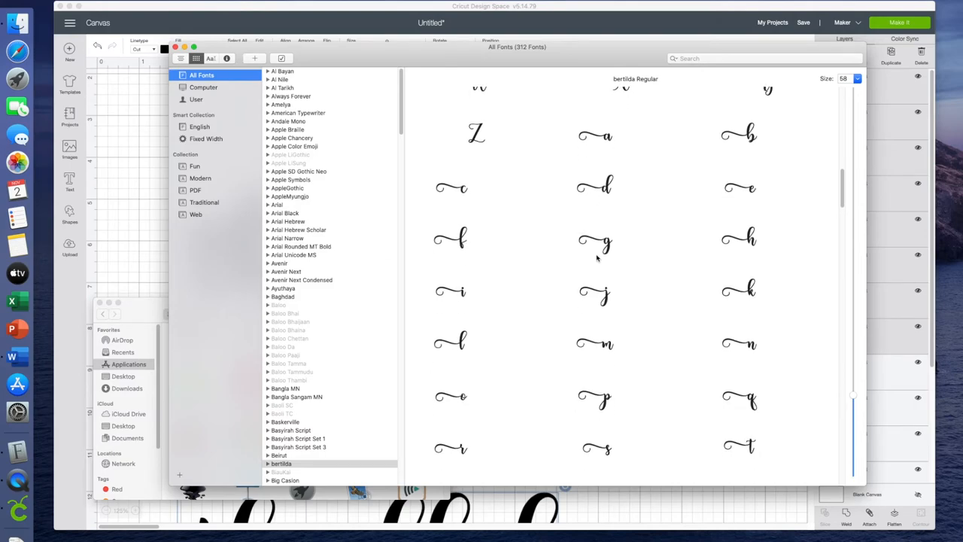
pyautogui.scroll(-3)
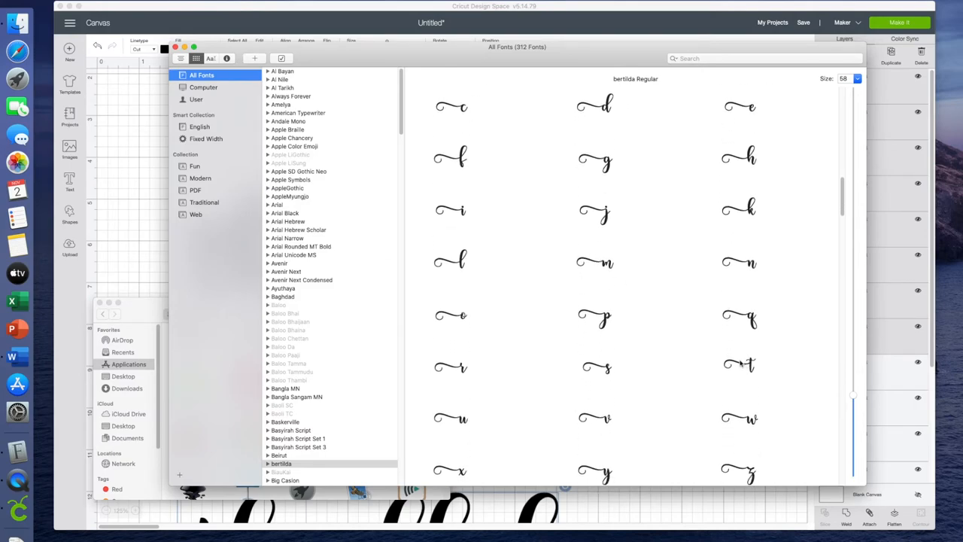
pyautogui.moveTo(741, 365)
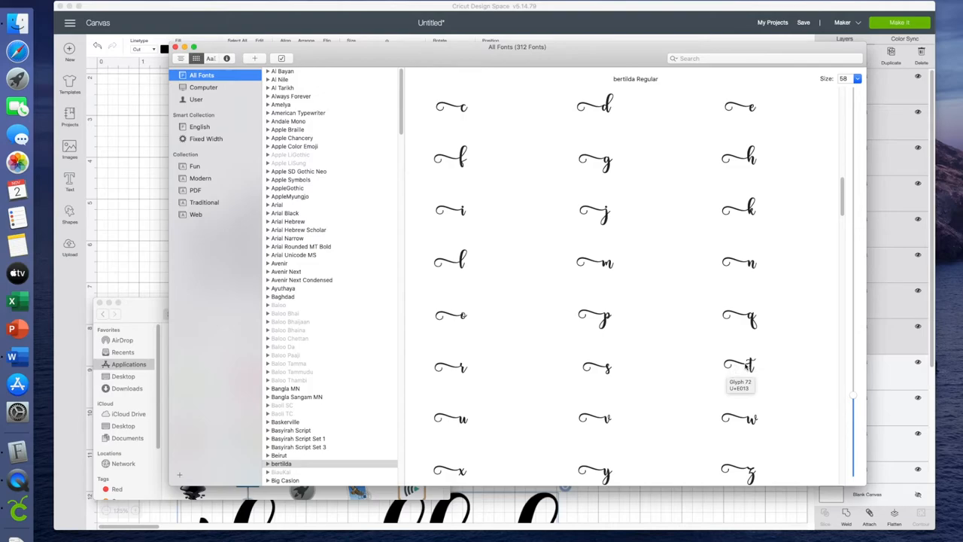
pyautogui.click(740, 365)
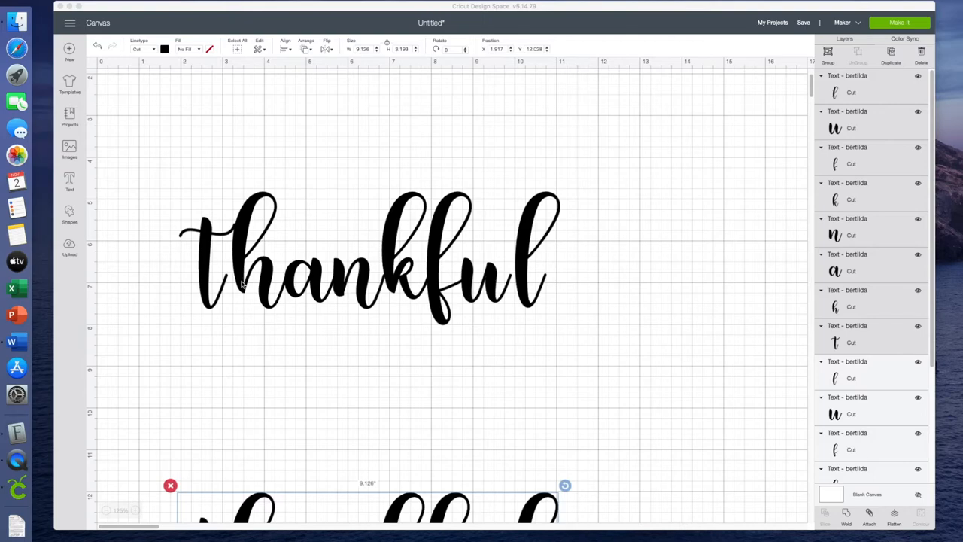
pyautogui.moveTo(70, 181)
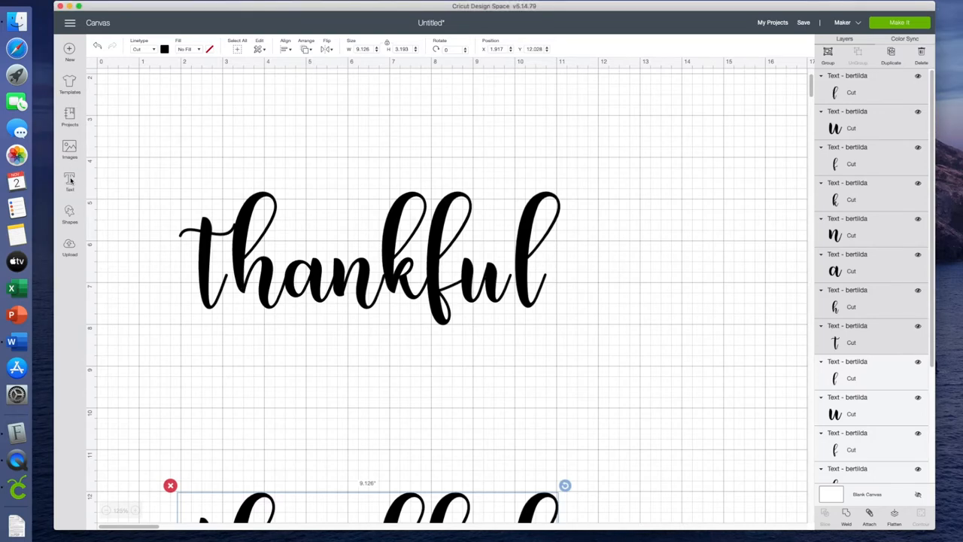
# Paste the swash t onto the canvas, enlarge it to suit the word and set it aside below
pyautogui.click(69, 180)
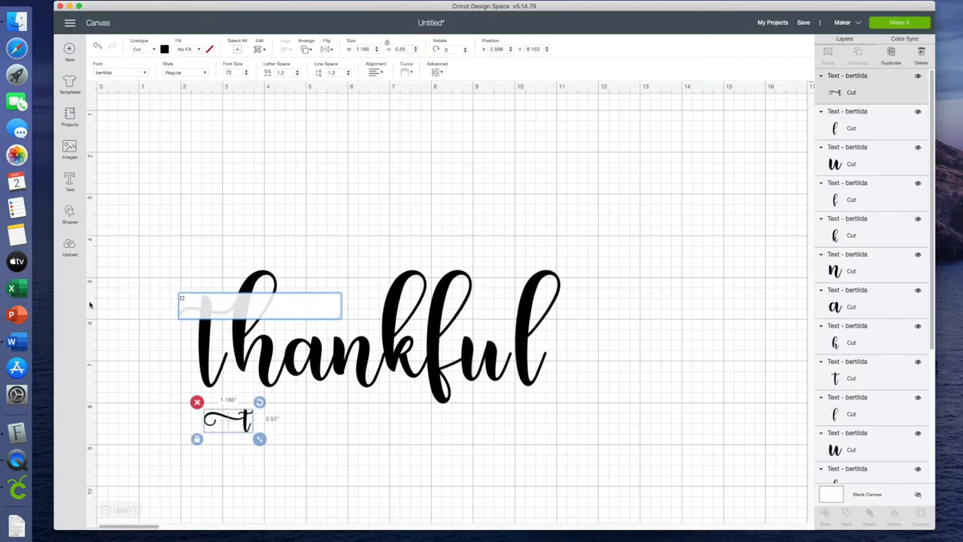
pyautogui.moveTo(234, 456)
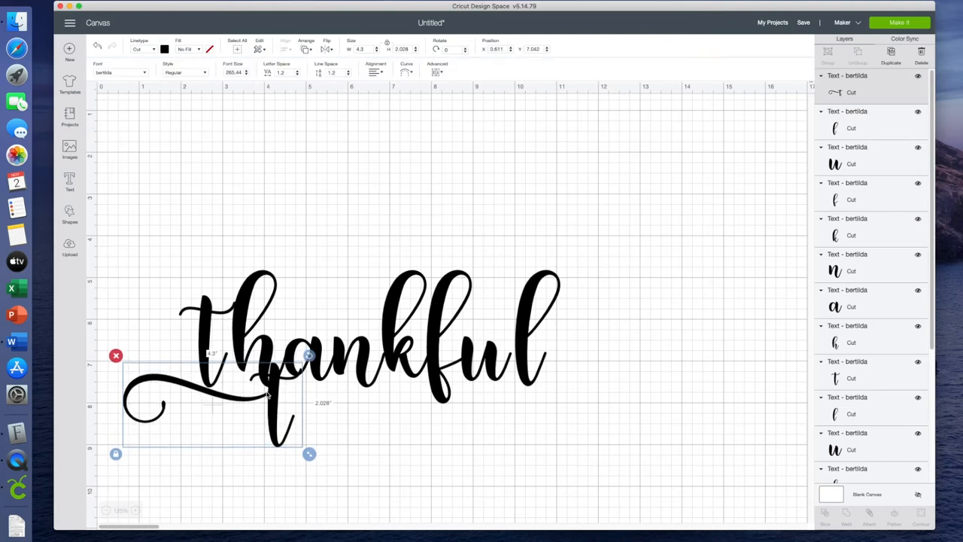
pyautogui.moveTo(309, 453); pyautogui.dragTo(334, 472)
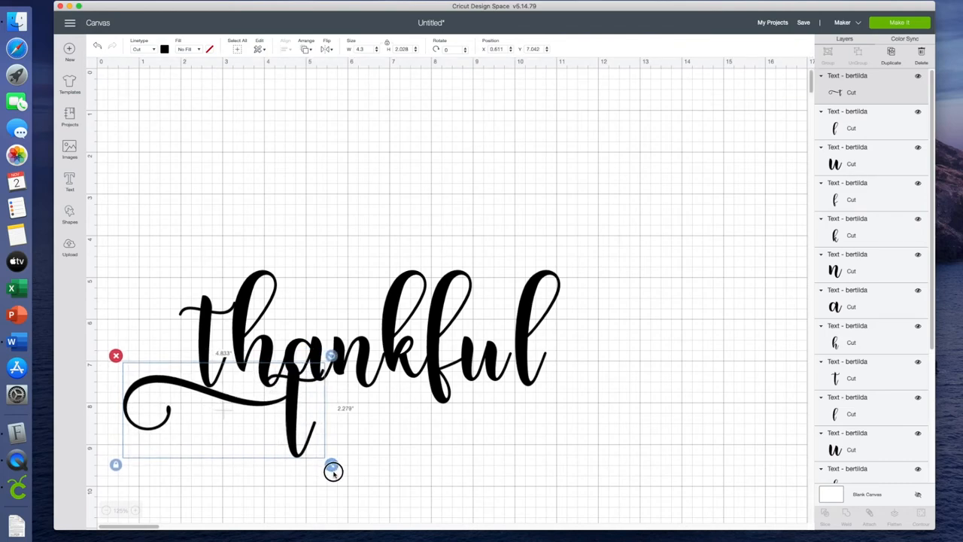
pyautogui.moveTo(335, 473); pyautogui.dragTo(244, 394)
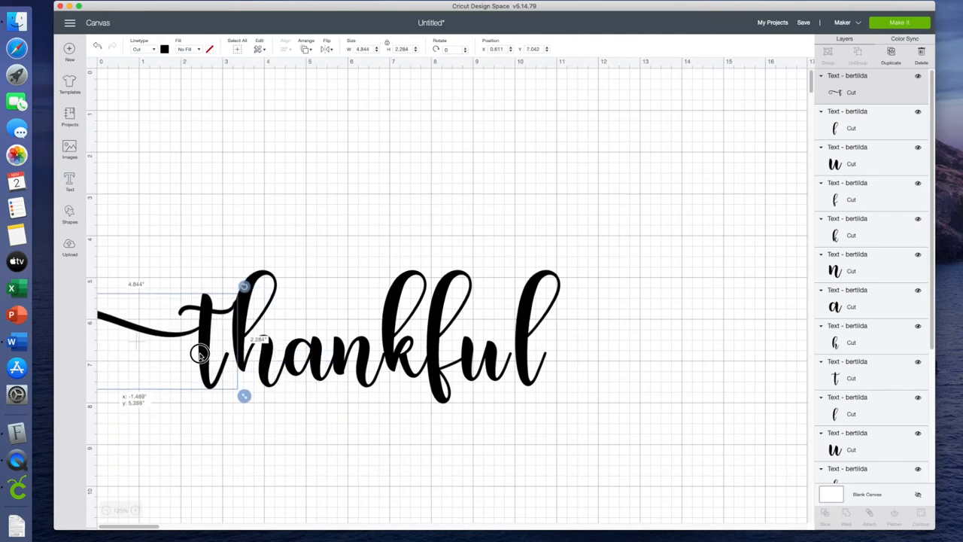
pyautogui.moveTo(226, 339); pyautogui.dragTo(229, 474)
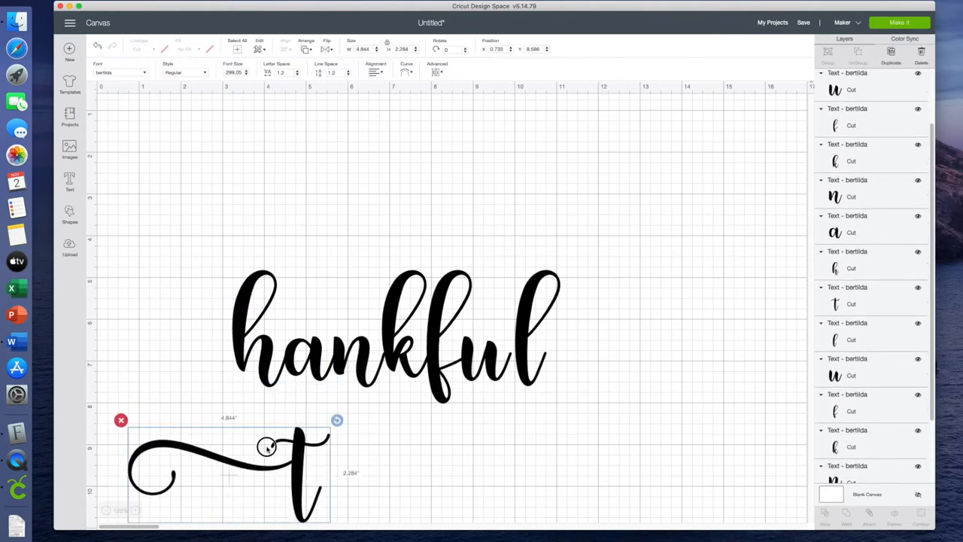
# Line the swash t up with 'hankful' and place it at the start of the word
pyautogui.moveTo(268, 449); pyautogui.dragTo(199, 316)
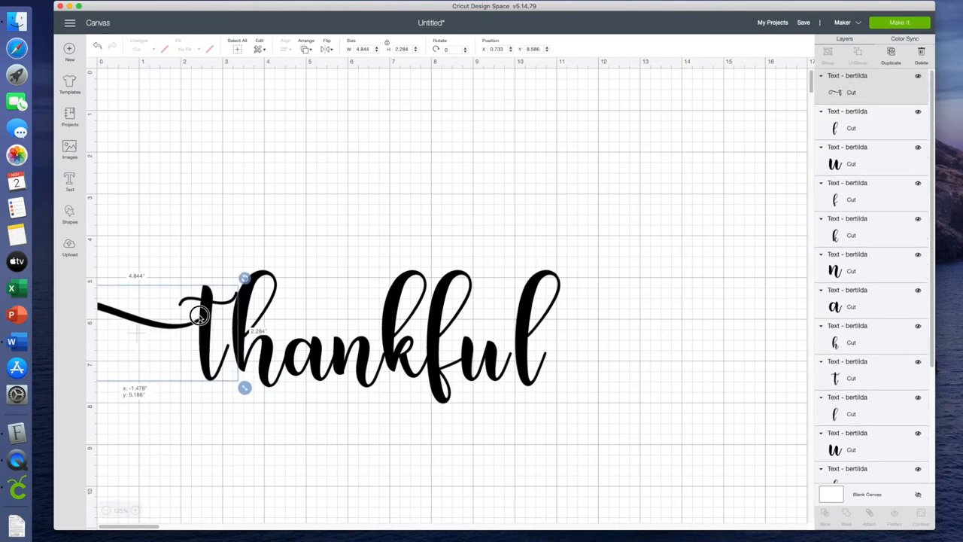
pyautogui.moveTo(198, 314); pyautogui.dragTo(208, 319)
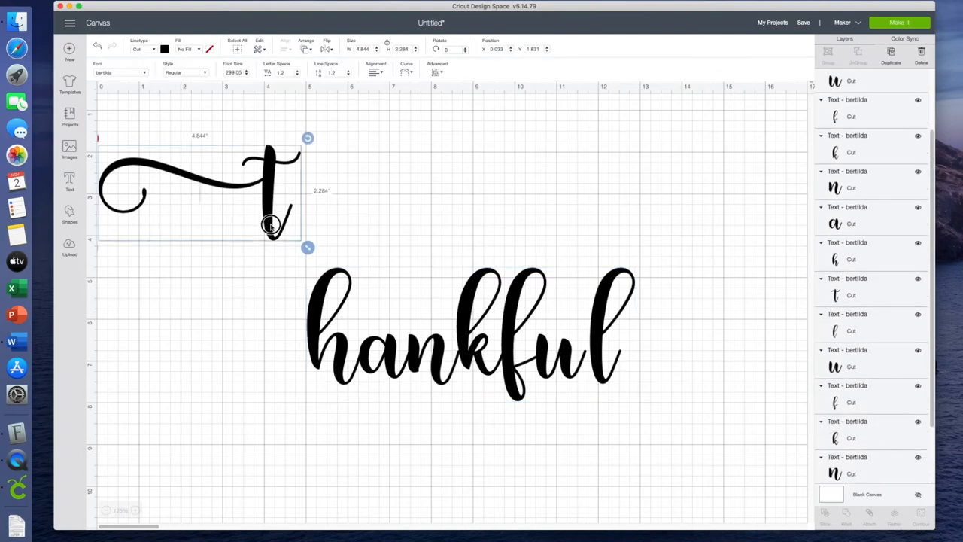
pyautogui.moveTo(198, 192); pyautogui.dragTo(220, 337)
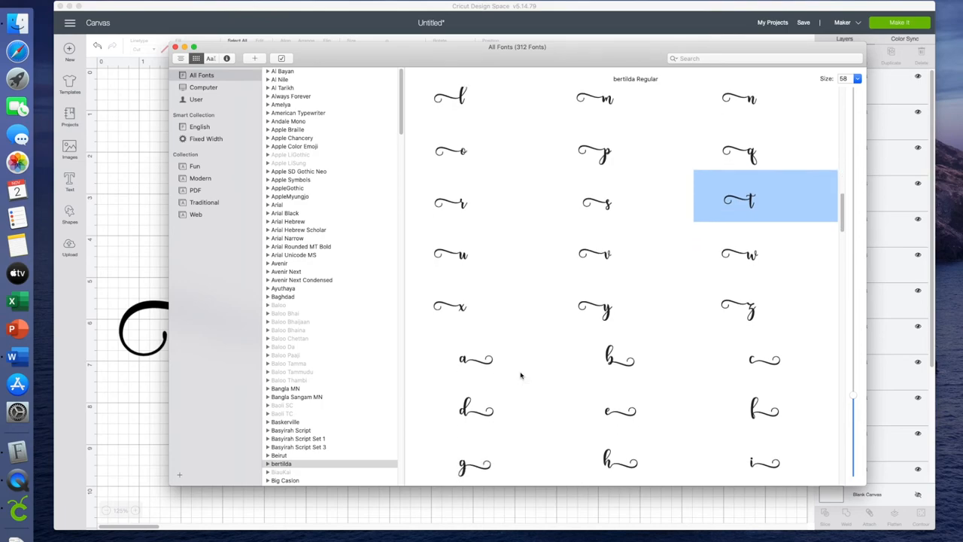
# Scroll the Bertilda glyph grid down to the swash letter variants including the swash l
pyautogui.scroll(-3)
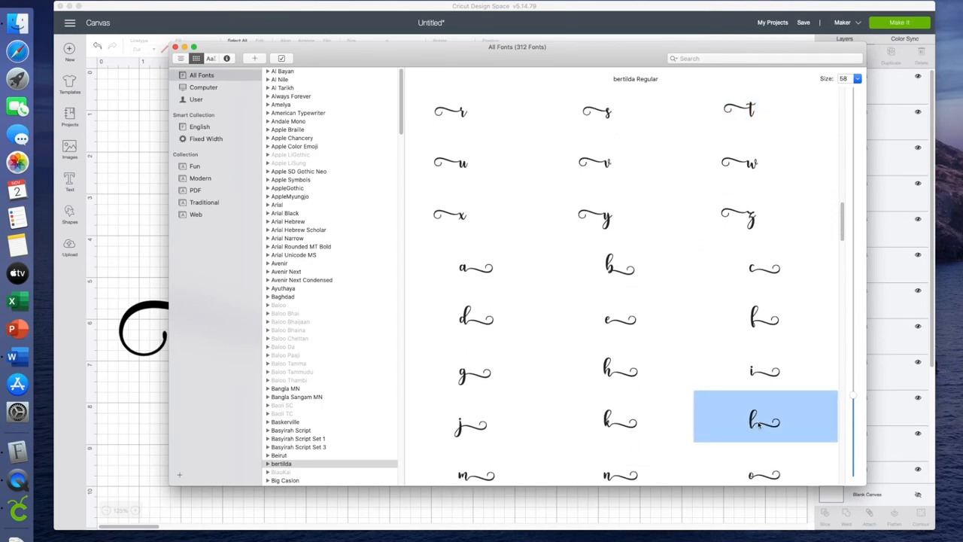
pyautogui.moveTo(680, 379)
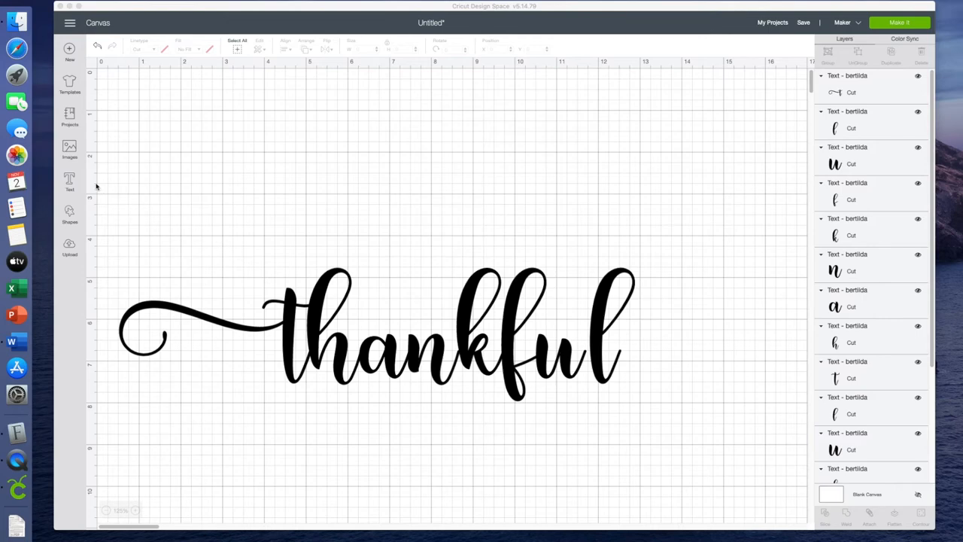
pyautogui.moveTo(72, 184)
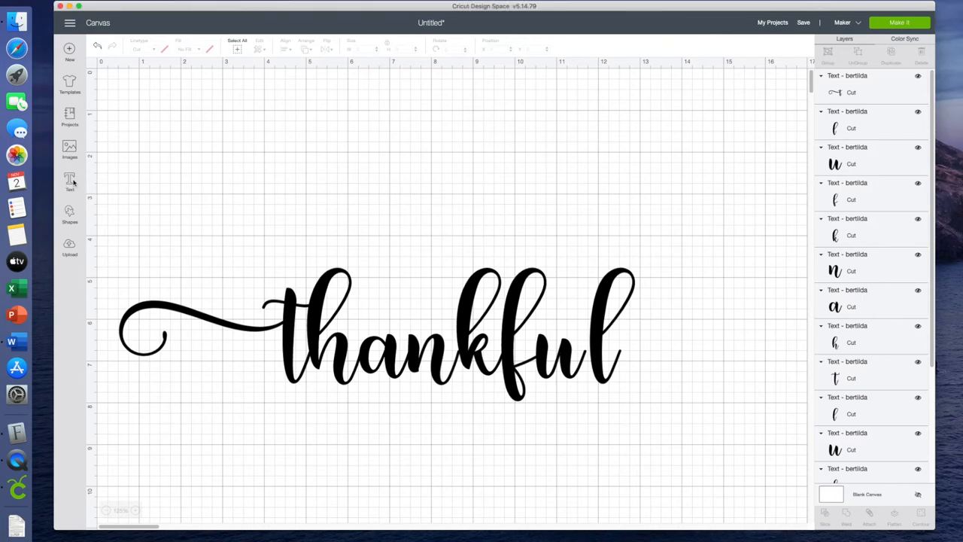
# Paste the swash l, move and resize it over the final l so the tail sweeps right
pyautogui.click(69, 181)
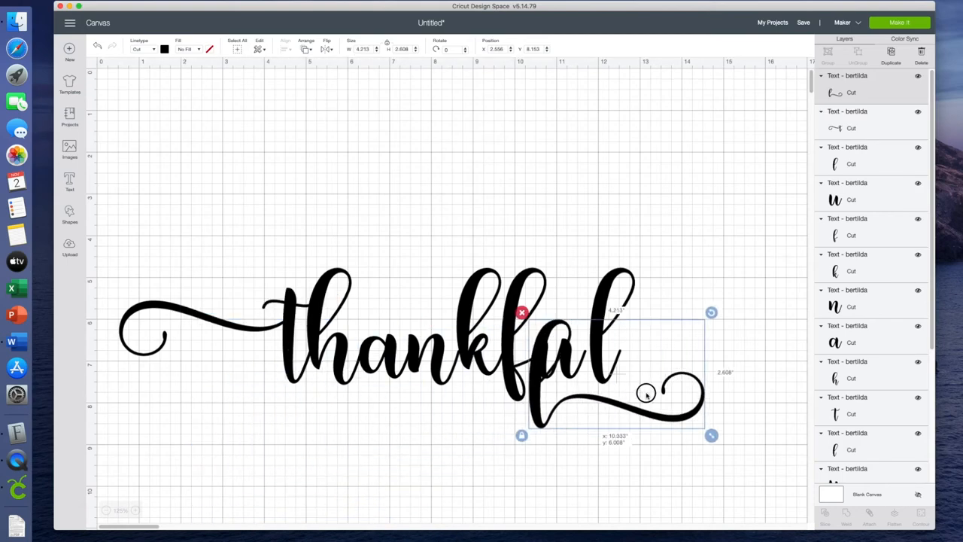
pyautogui.moveTo(645, 394); pyautogui.dragTo(696, 347)
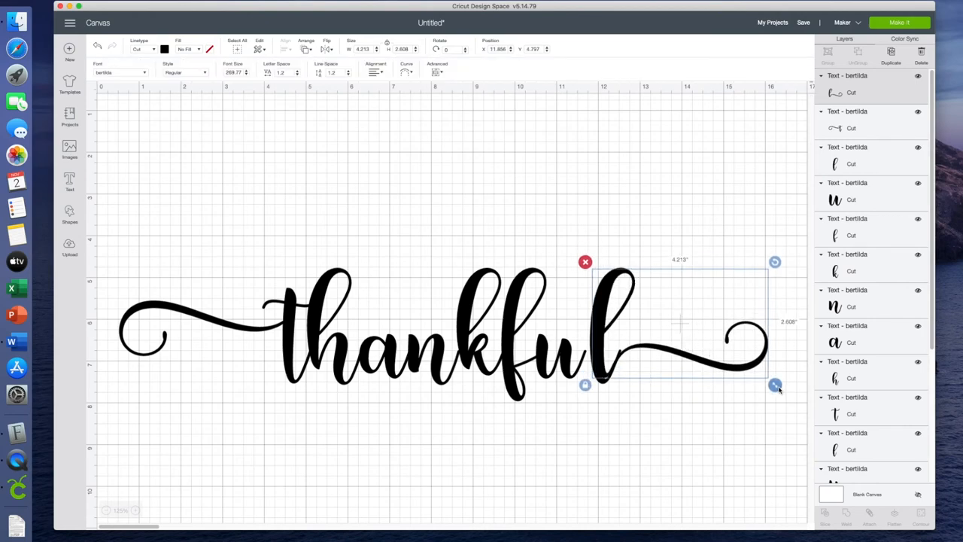
pyautogui.moveTo(776, 386); pyautogui.dragTo(780, 388)
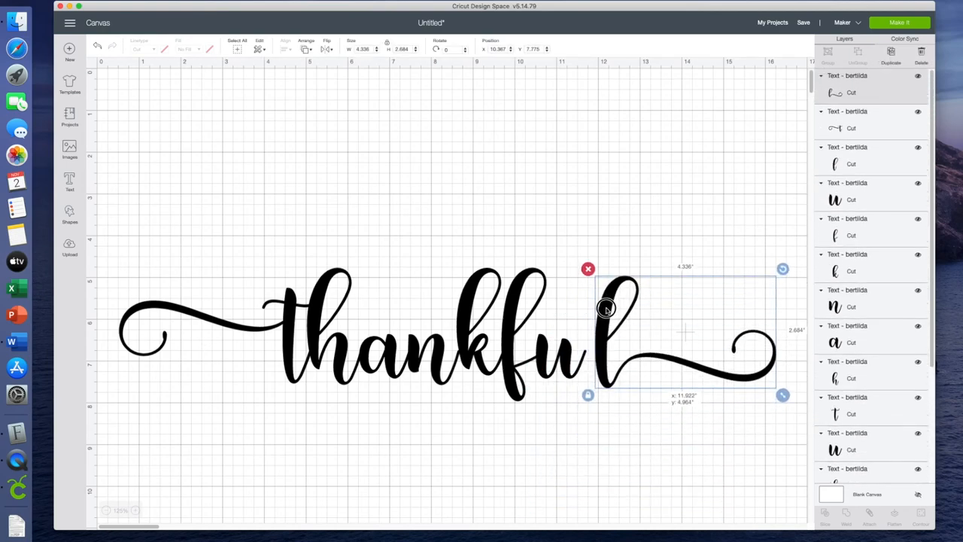
pyautogui.moveTo(608, 309); pyautogui.dragTo(593, 307)
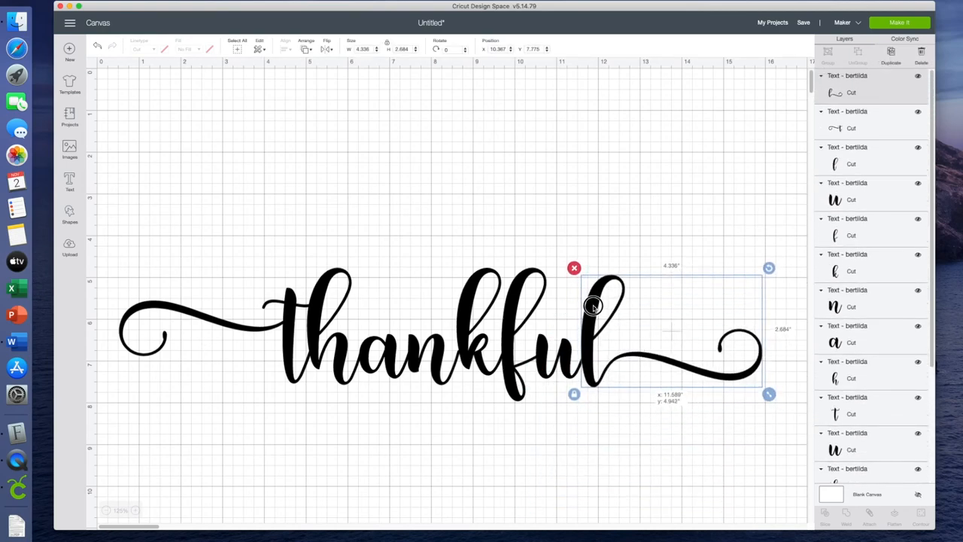
pyautogui.click(536, 488)
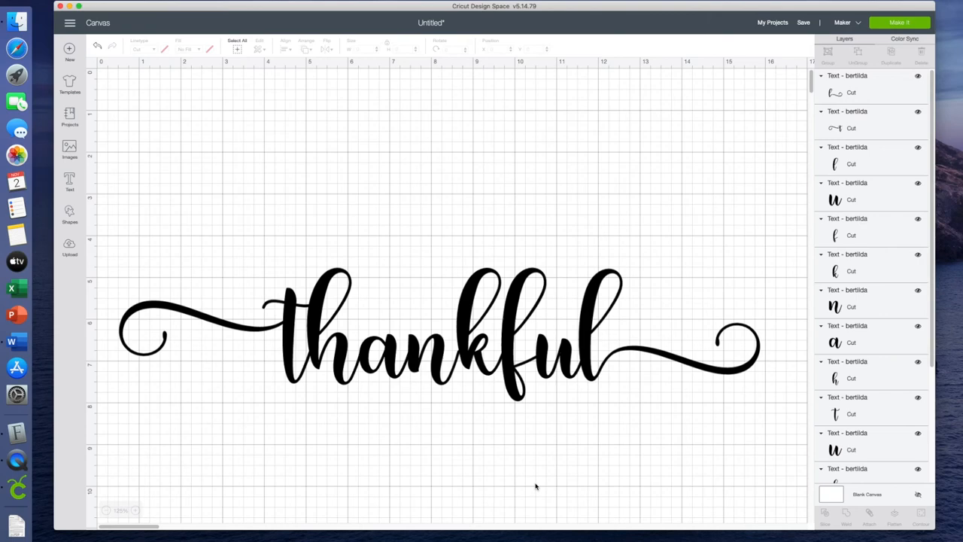
pyautogui.moveTo(144, 214)
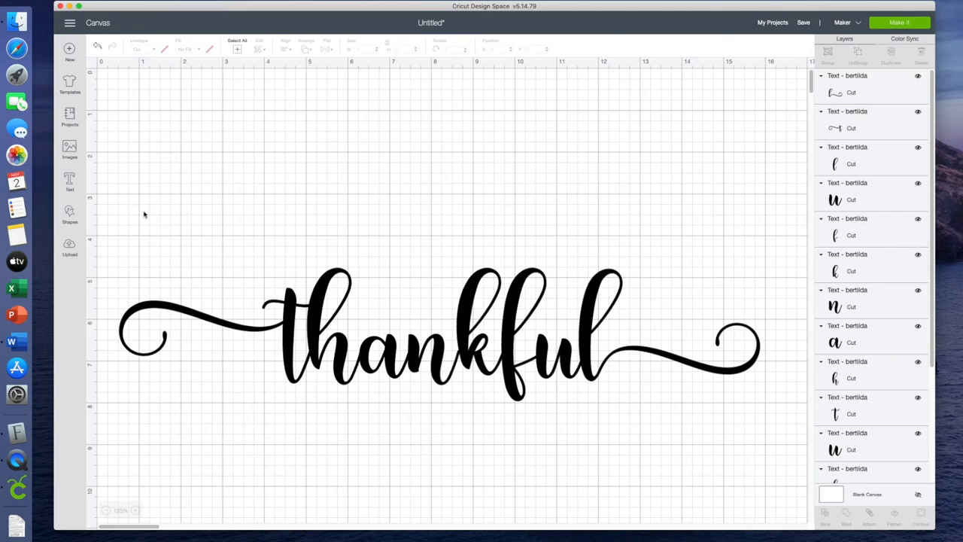
# Weld the swash thankful's letters into one shape, then weld the plain thankful too
pyautogui.moveTo(144, 214); pyautogui.dragTo(502, 431)
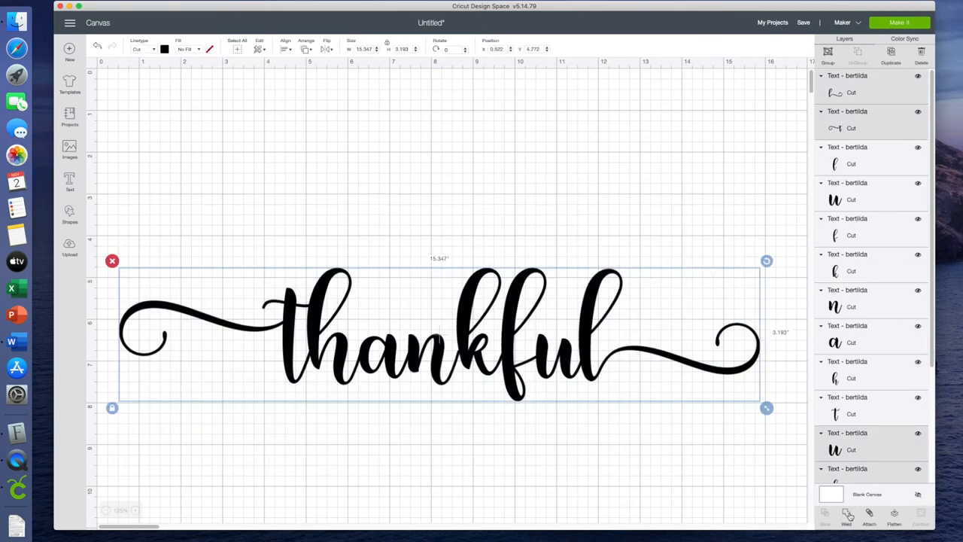
pyautogui.click(846, 520)
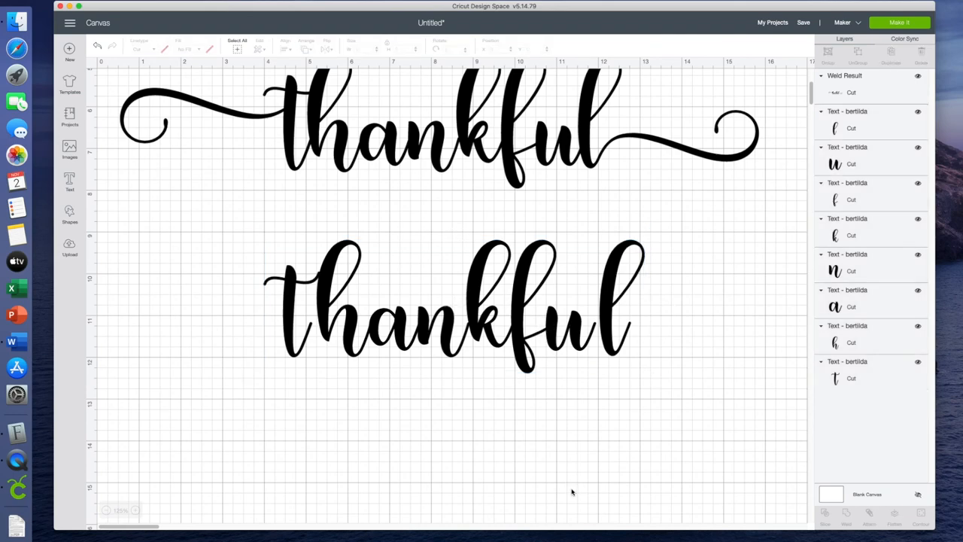
pyautogui.click(615, 298)
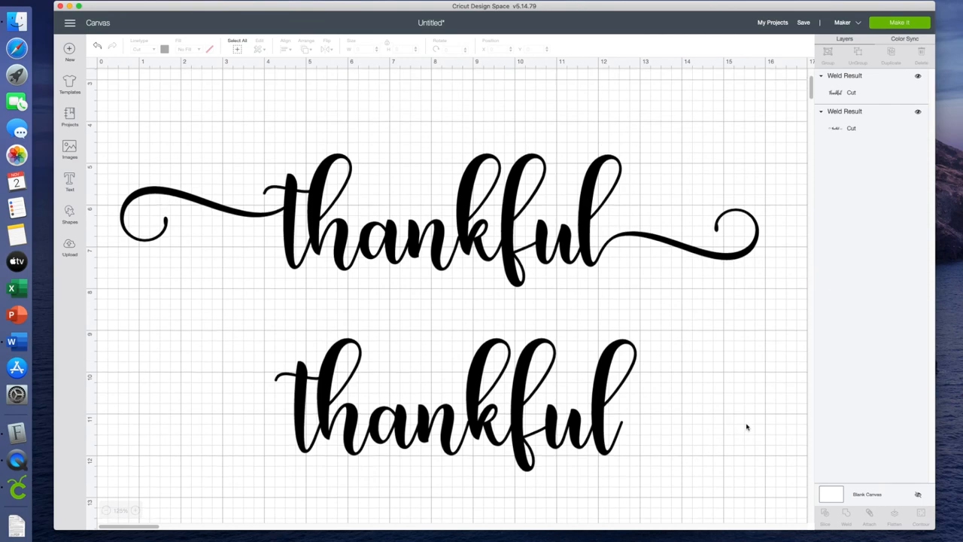
pyautogui.moveTo(384, 232)
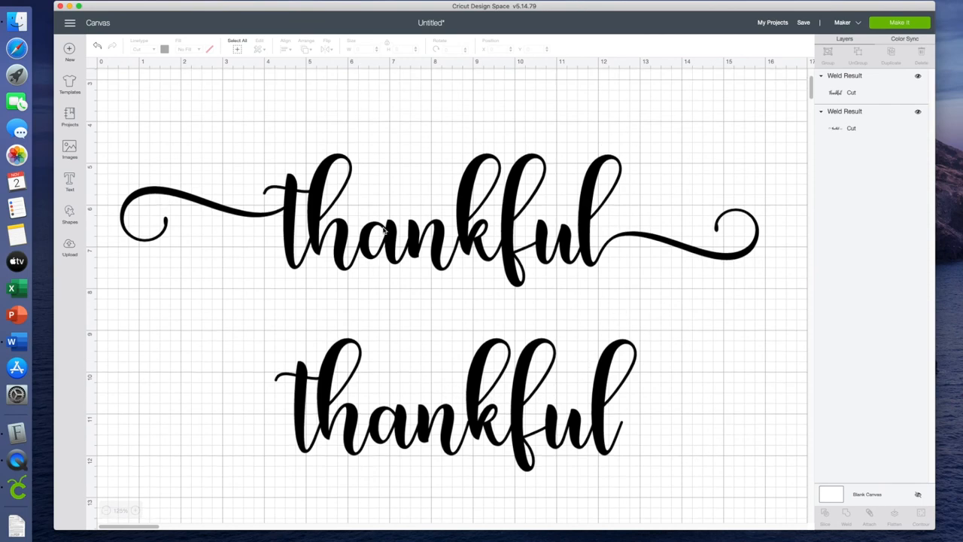